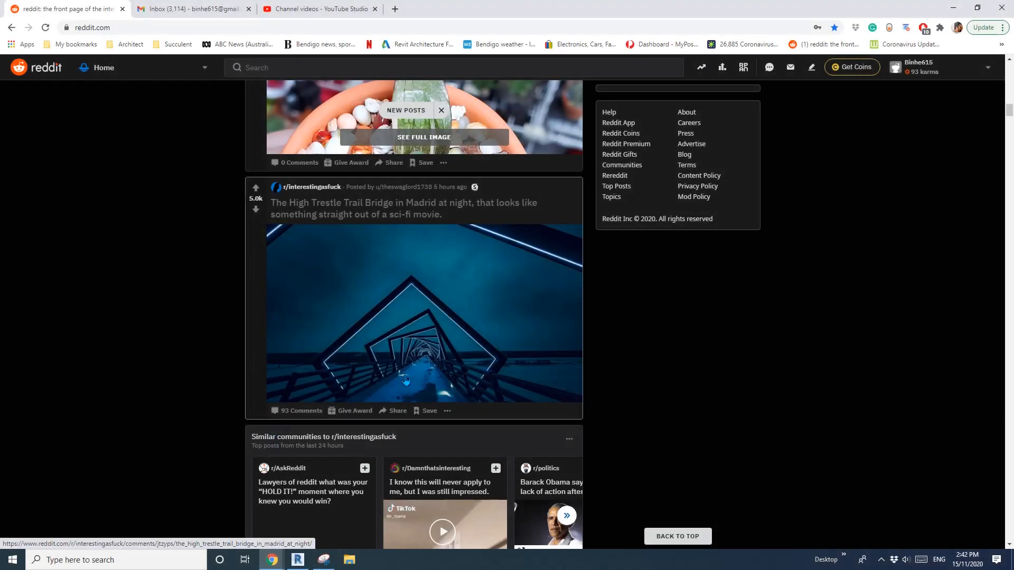
{"action": "mouse_move", "coordinate": [410, 323]}
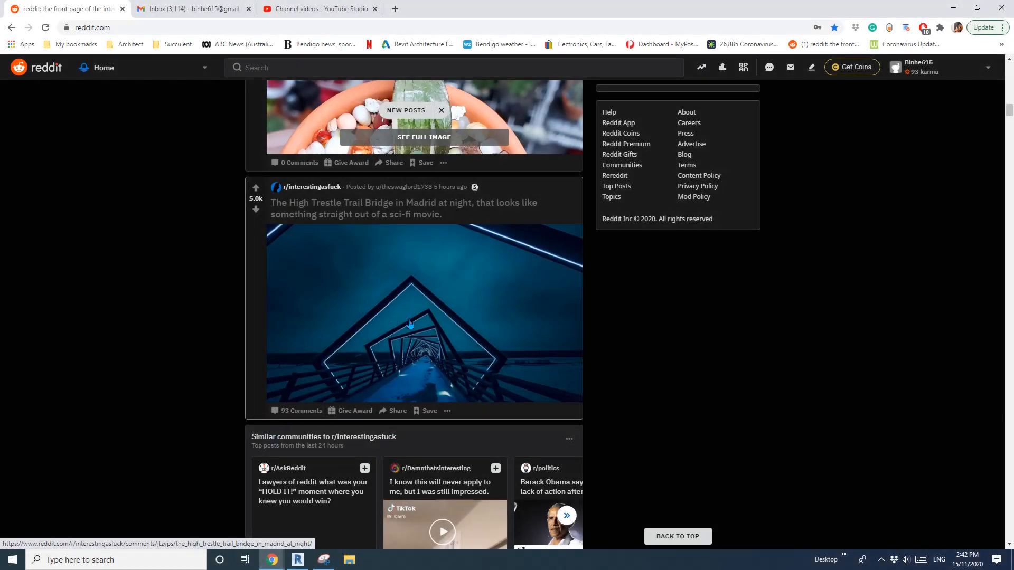
{"action": "mouse_move", "coordinate": [440, 355]}
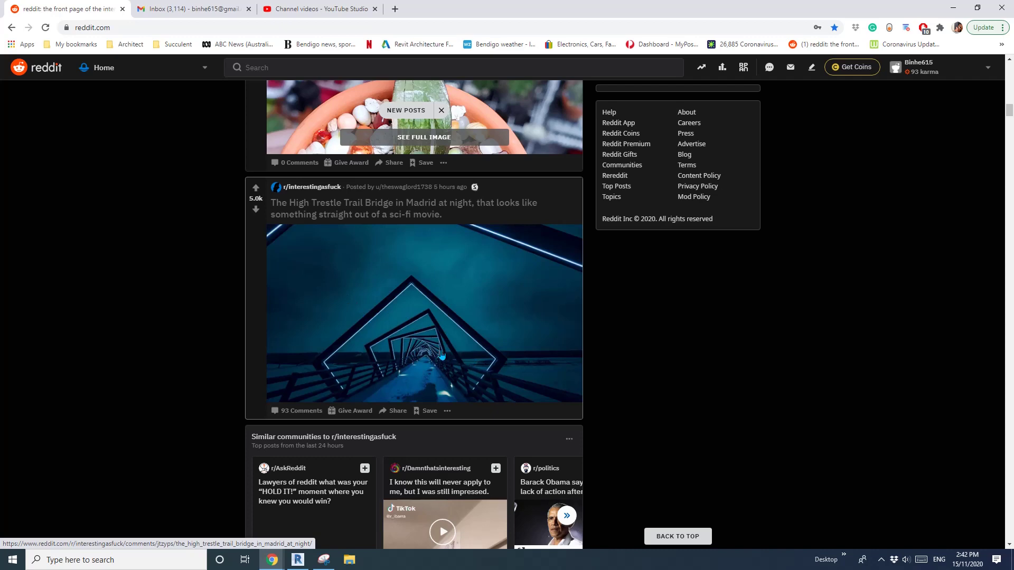
{"action": "mouse_move", "coordinate": [341, 513]}
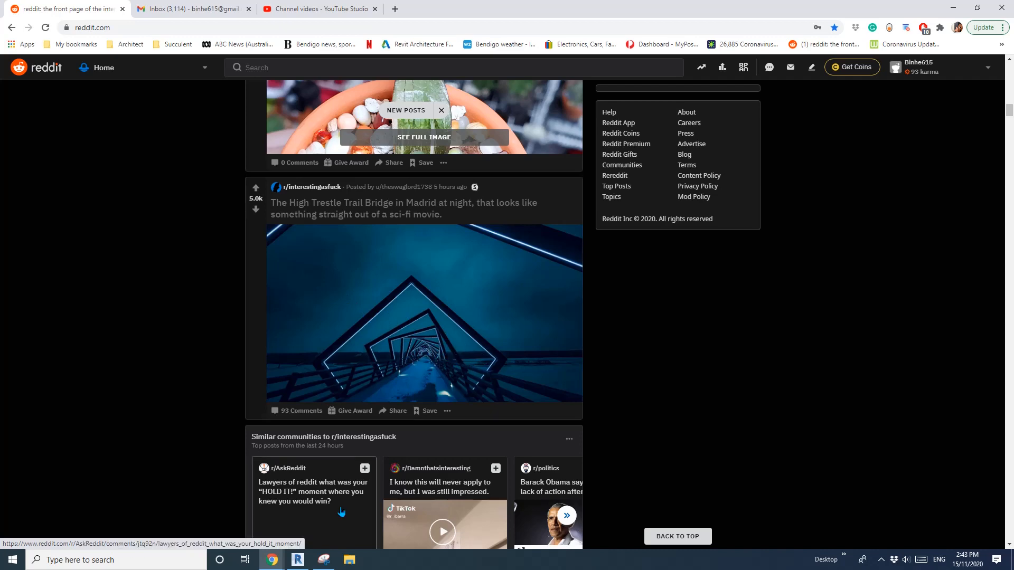
Start a new family from the Metric Generic Model Adaptive template.
{"action": "left_click", "coordinate": [297, 560]}
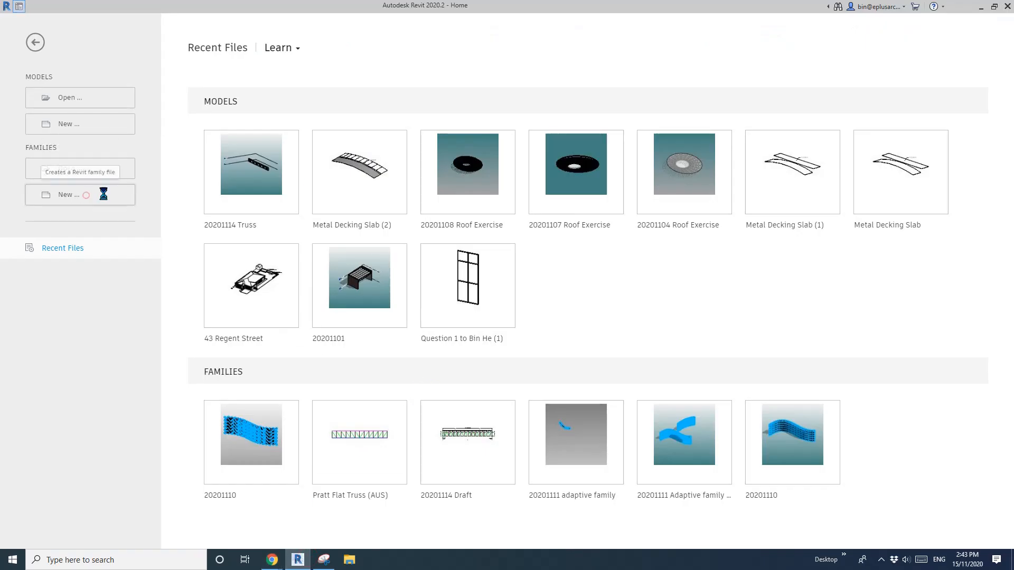
{"action": "left_click", "coordinate": [79, 194]}
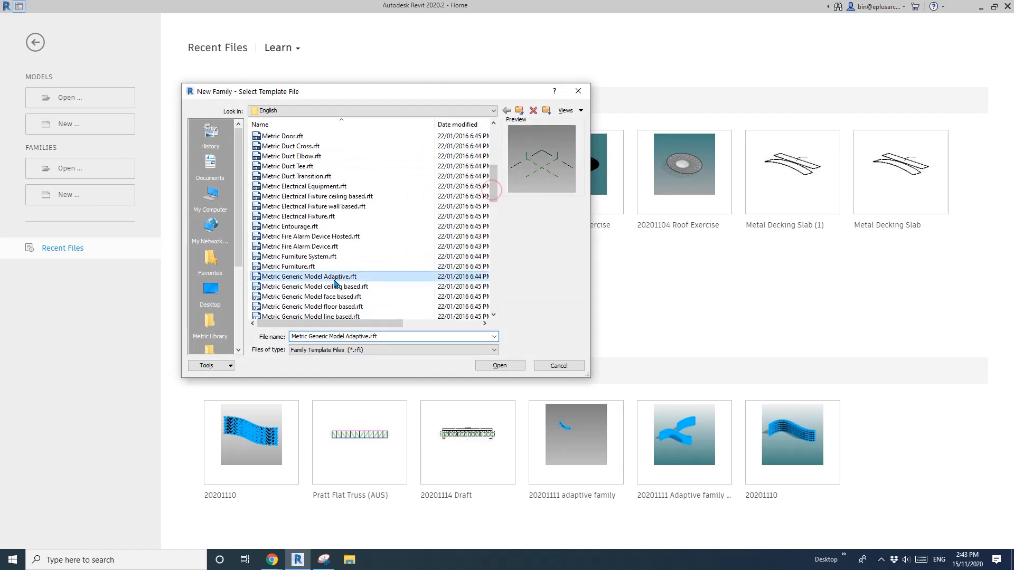
{"action": "left_click", "coordinate": [498, 365]}
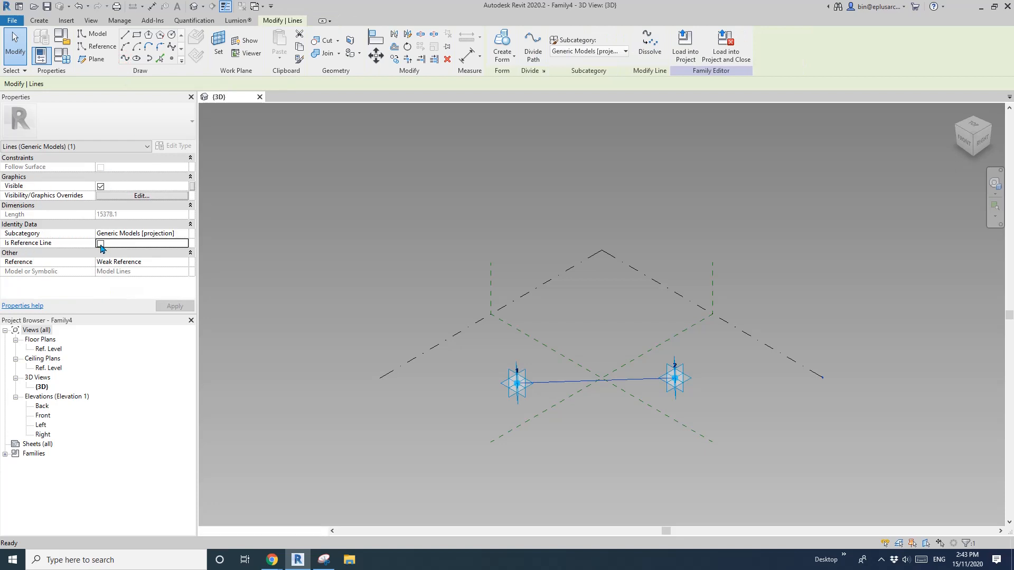
Mark the line between the adaptive points as a reference line and pick the Point tool.
{"action": "left_click", "coordinate": [100, 243]}
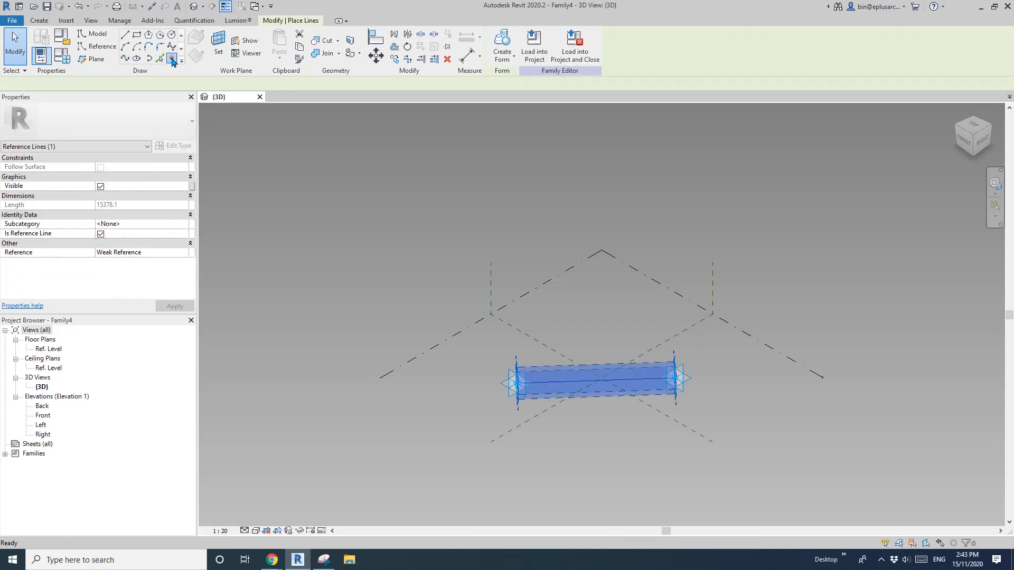
{"action": "left_click", "coordinate": [171, 59]}
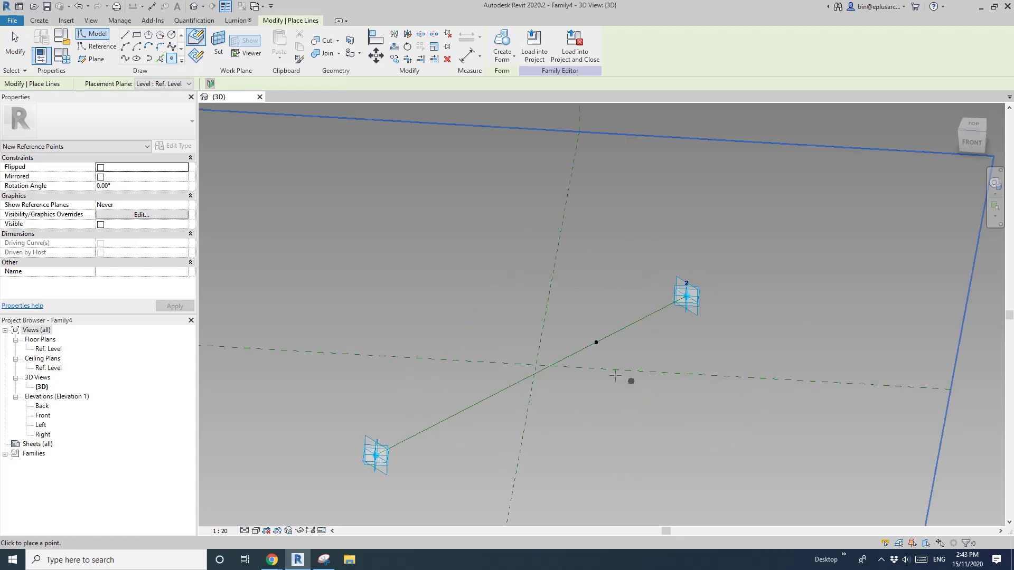
Draw a 5-sided inscribed polygon of reference lines on the path point's plane.
{"action": "left_click", "coordinate": [100, 46]}
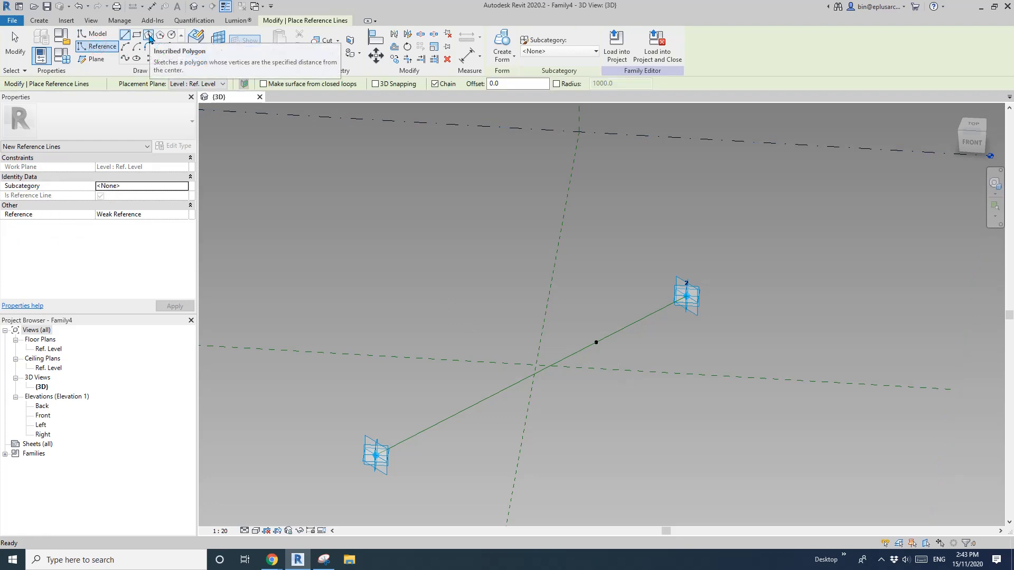
{"action": "left_click", "coordinate": [149, 35]}
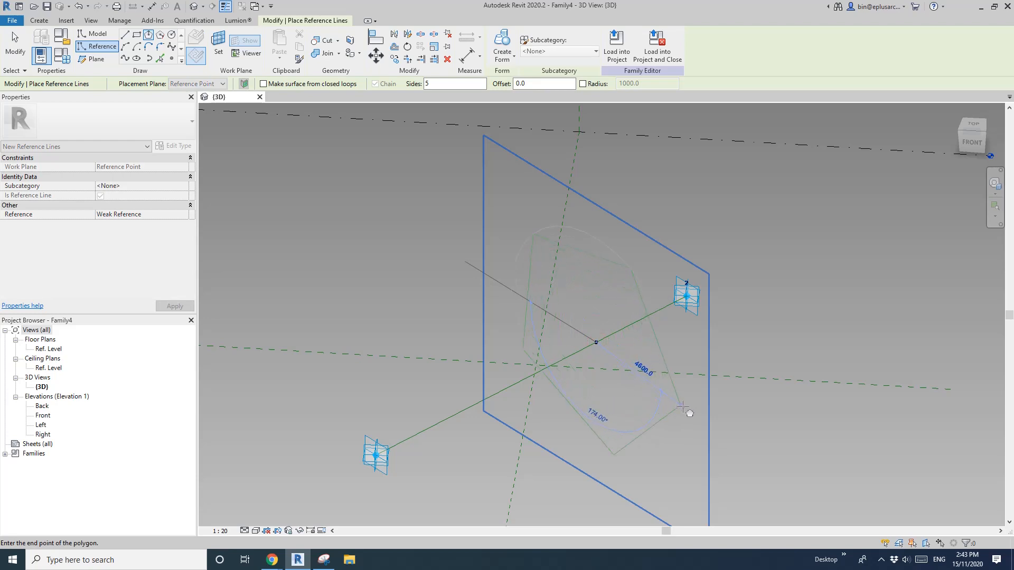
{"action": "left_click", "coordinate": [685, 410]}
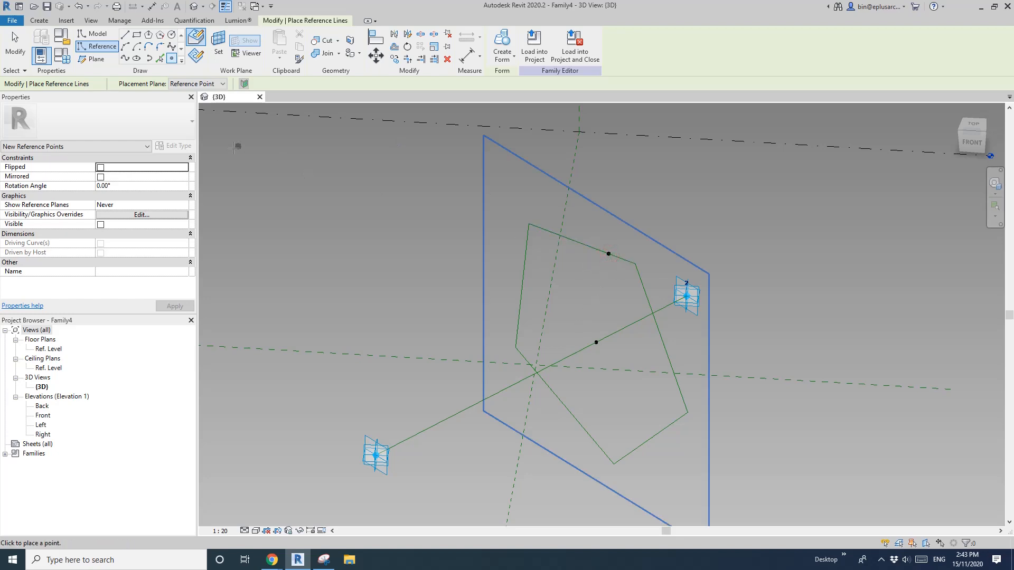
Add a point on the pentagon's top edge and sketch a small rectangle profile there.
{"action": "left_click", "coordinate": [136, 35]}
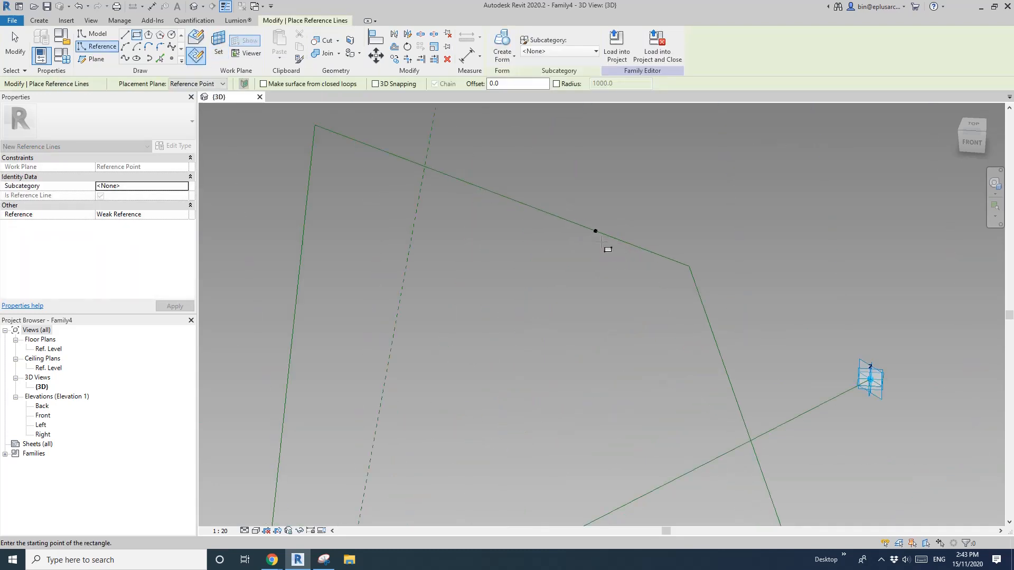
{"action": "left_click", "coordinate": [594, 232]}
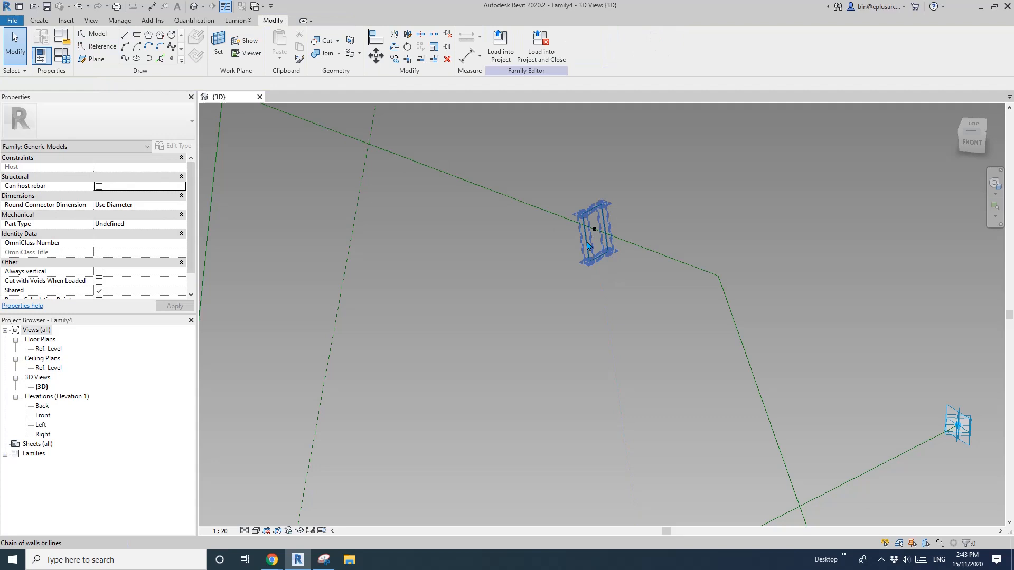
{"action": "left_click", "coordinate": [590, 247]}
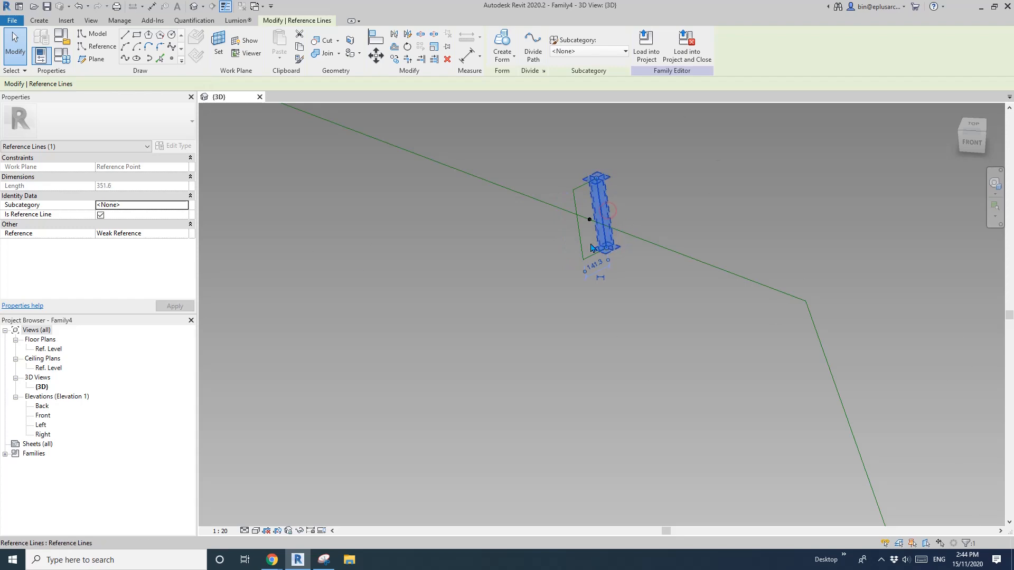
Sweep the rectangle along the pentagon into a solid frame and select its hosting point.
{"action": "left_click", "coordinate": [589, 226]}
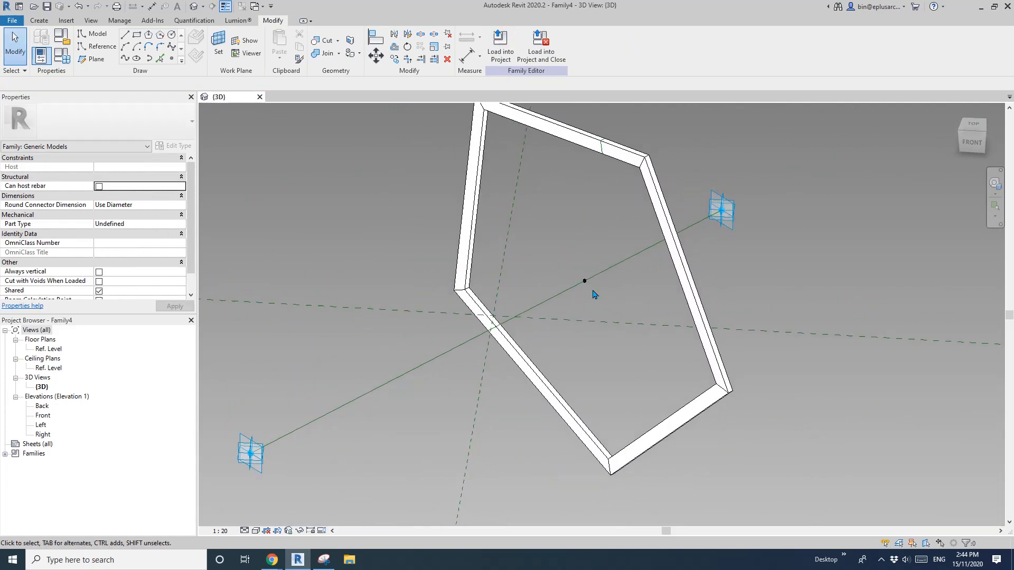
{"action": "left_click", "coordinate": [583, 281]}
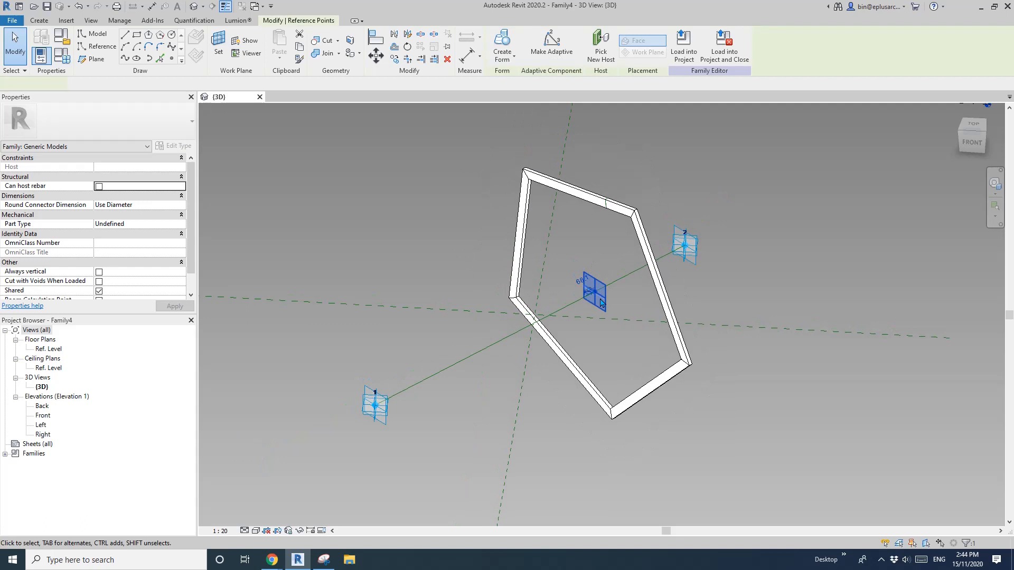
Associate the point's Rotation Angle with a new angle family parameter A.
{"action": "left_click", "coordinate": [593, 293]}
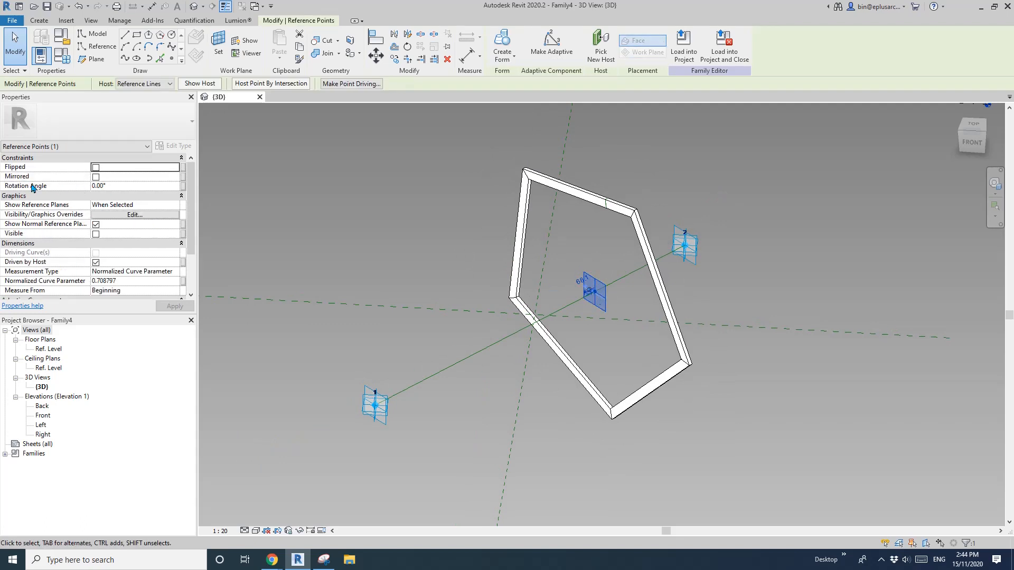
{"action": "mouse_move", "coordinate": [163, 192]}
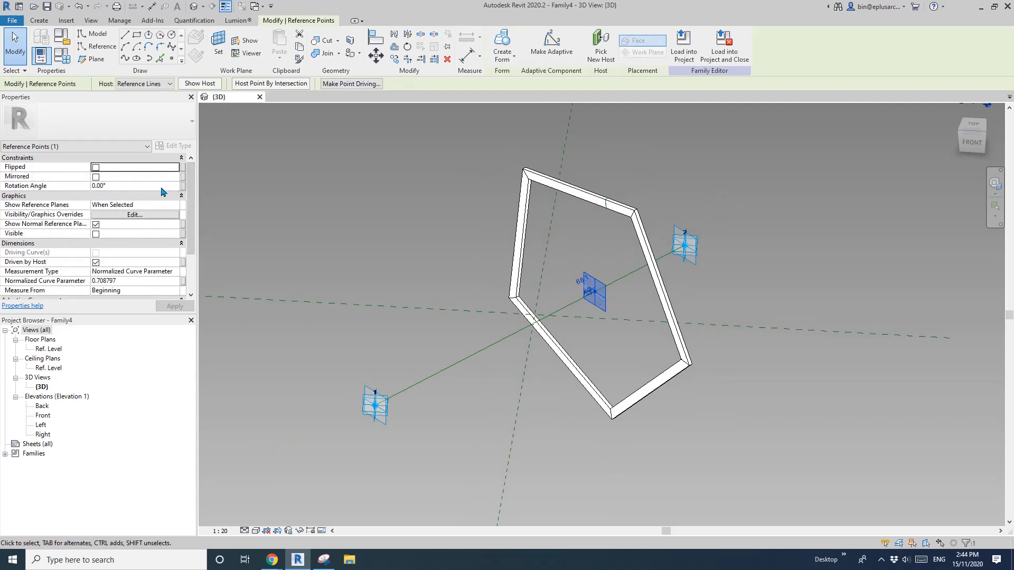
{"action": "left_click", "coordinate": [181, 186]}
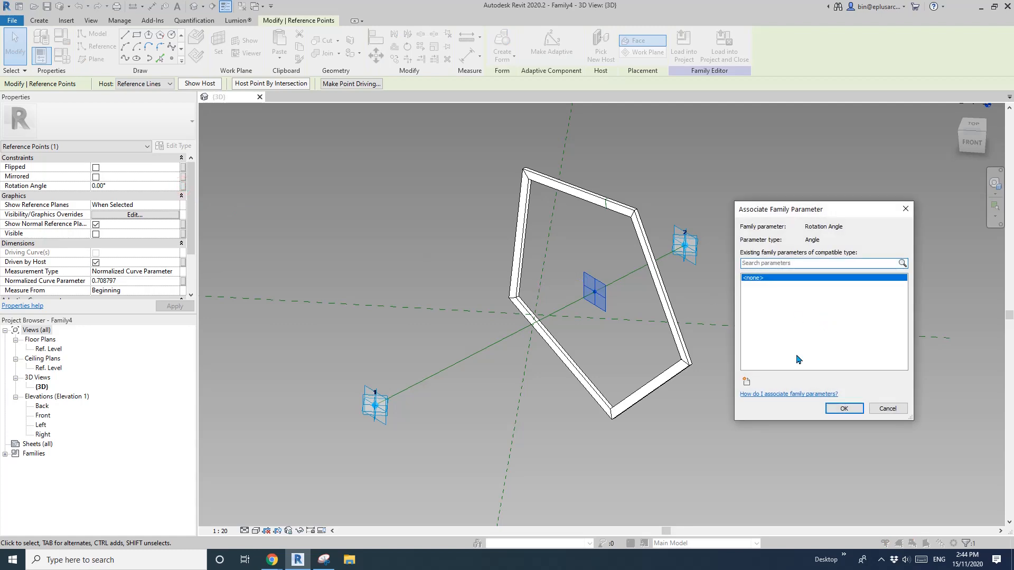
{"action": "left_click", "coordinate": [745, 381]}
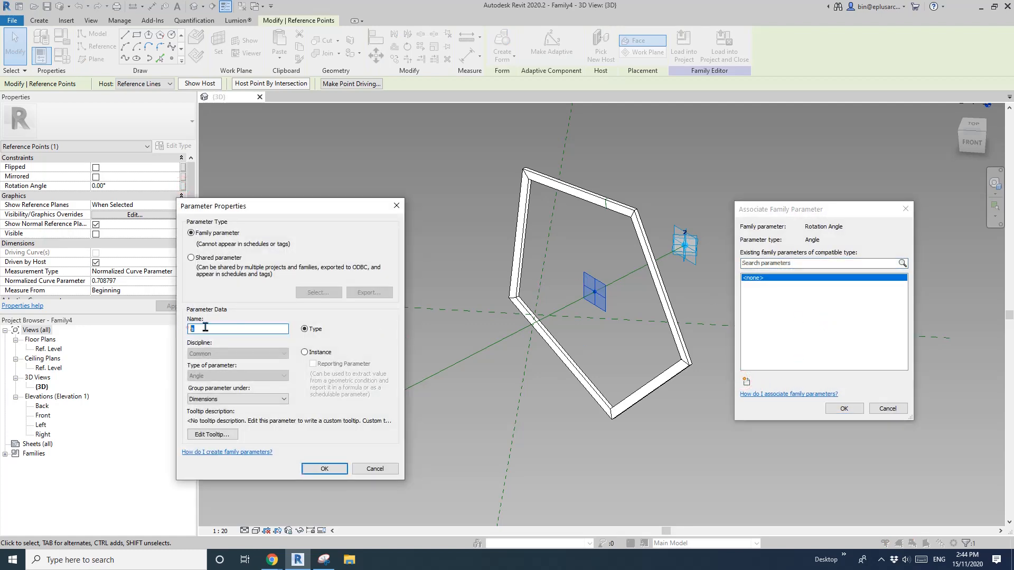
{"action": "left_click", "coordinate": [325, 468]}
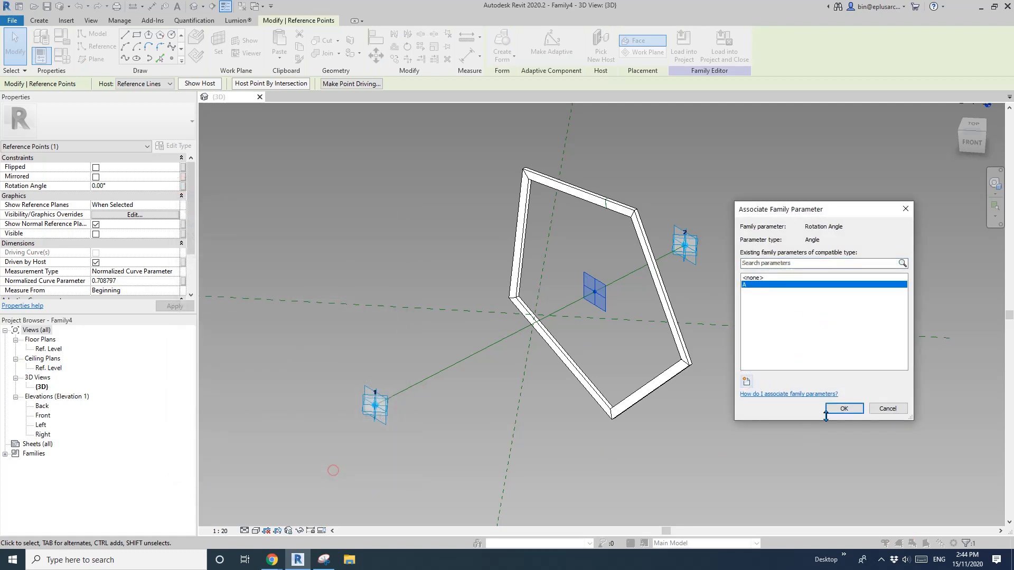
{"action": "left_click", "coordinate": [842, 407]}
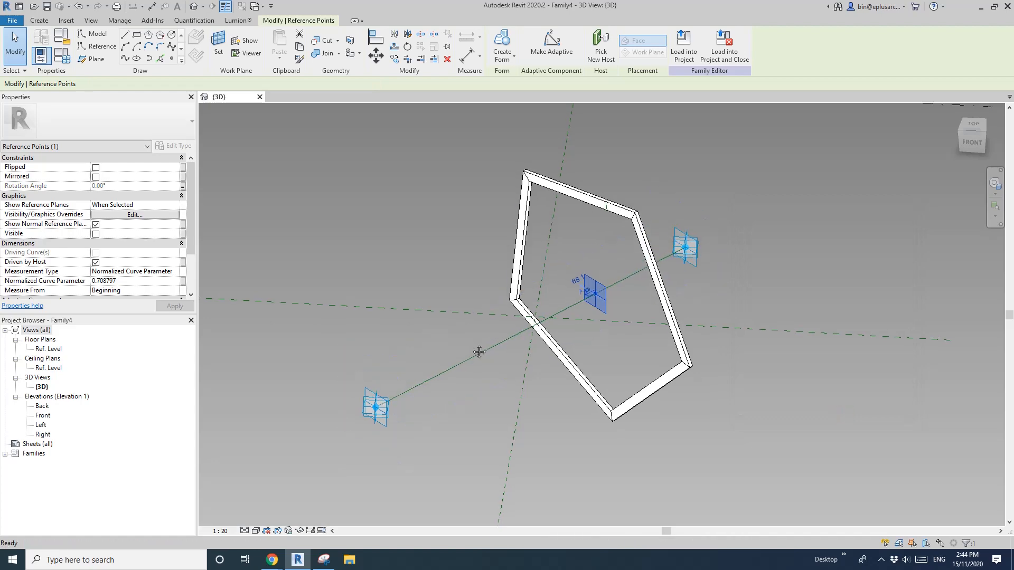
{"action": "left_click", "coordinate": [376, 411]}
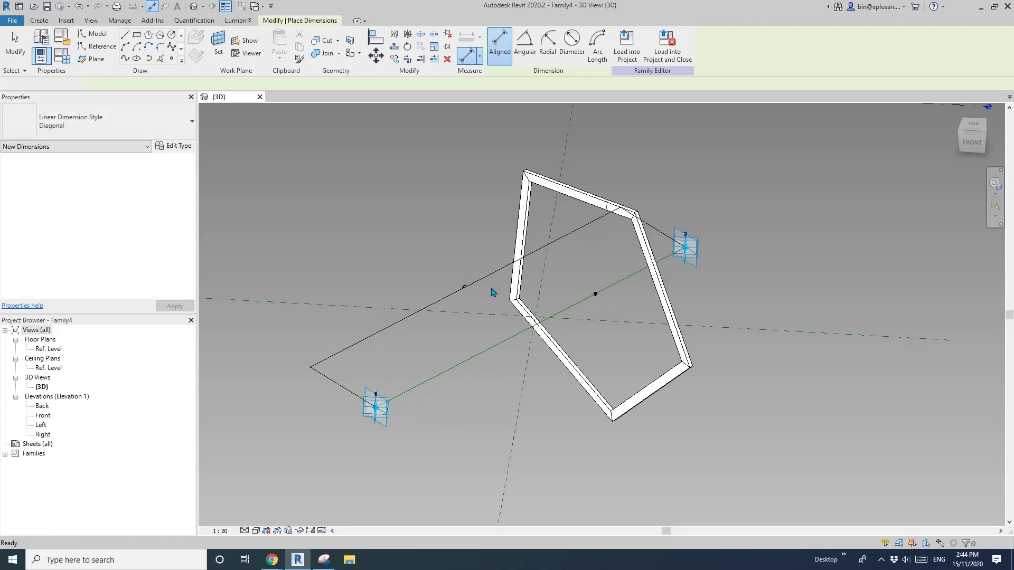
Label the aligned dimension between the adaptive points with instance reporting parameter RP.
{"action": "left_click", "coordinate": [465, 283]}
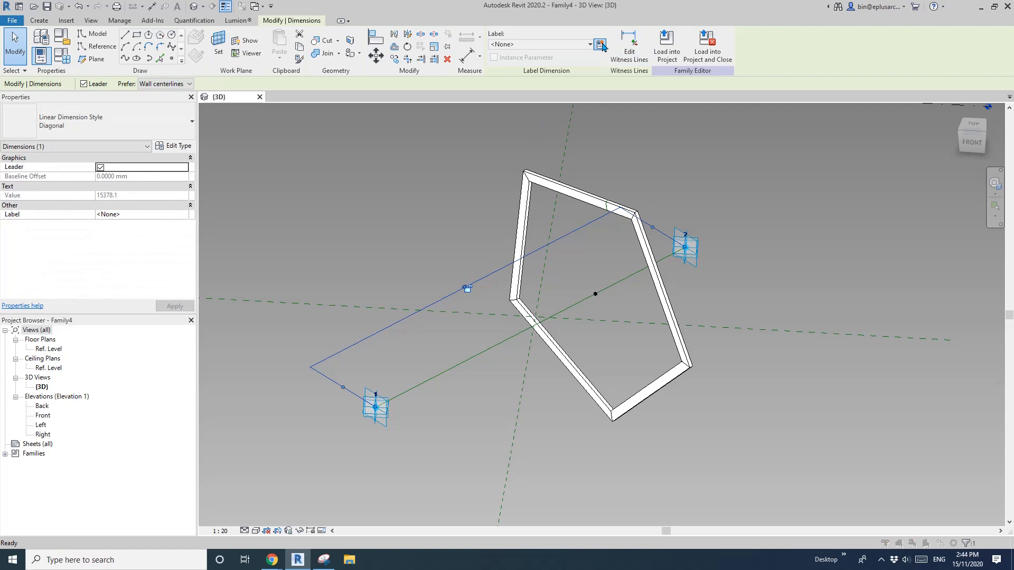
{"action": "left_click", "coordinate": [600, 44]}
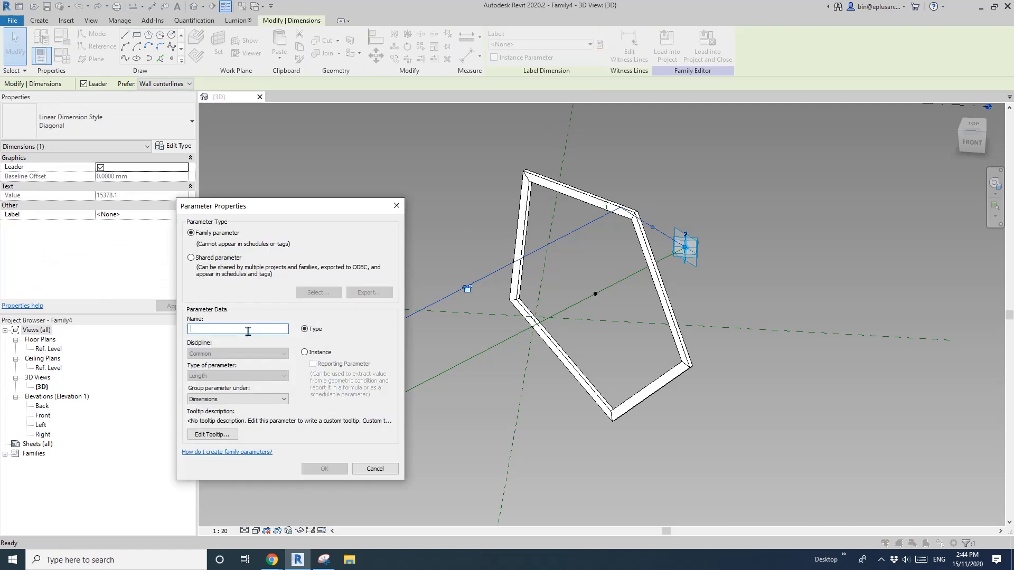
{"action": "left_click", "coordinate": [304, 352]}
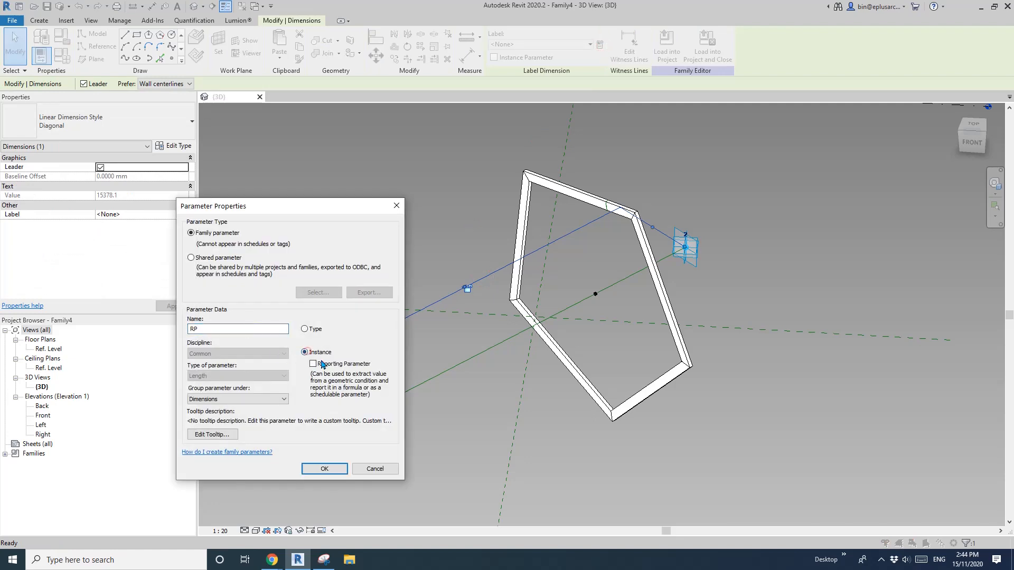
{"action": "left_click", "coordinate": [323, 468]}
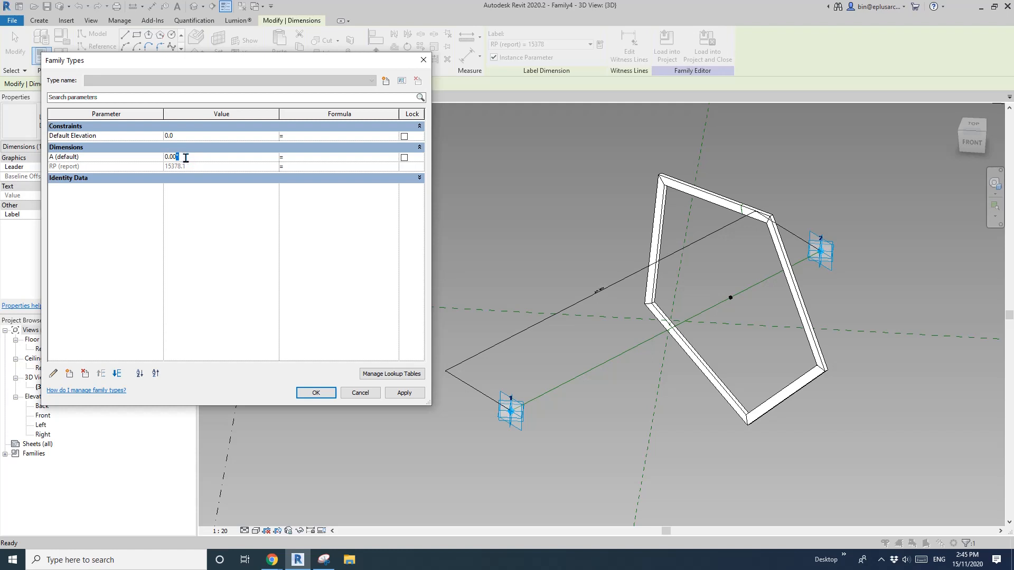
{"action": "mouse_move", "coordinate": [159, 168]}
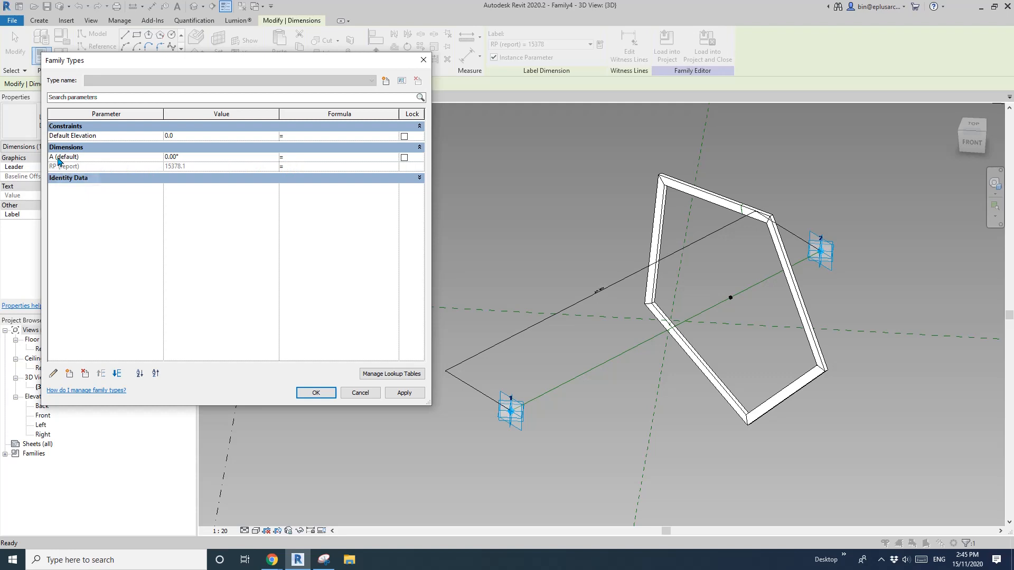
Enter the formula (RP / 2000 mm) * 5 for angle A and accept it past the units warning.
{"action": "left_click", "coordinate": [220, 156]}
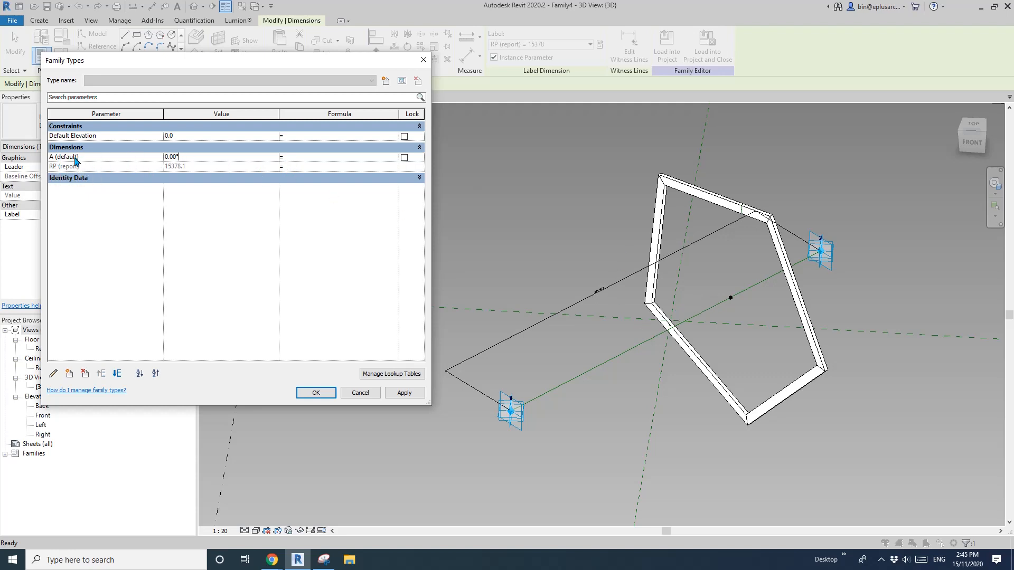
{"action": "mouse_move", "coordinate": [89, 161]}
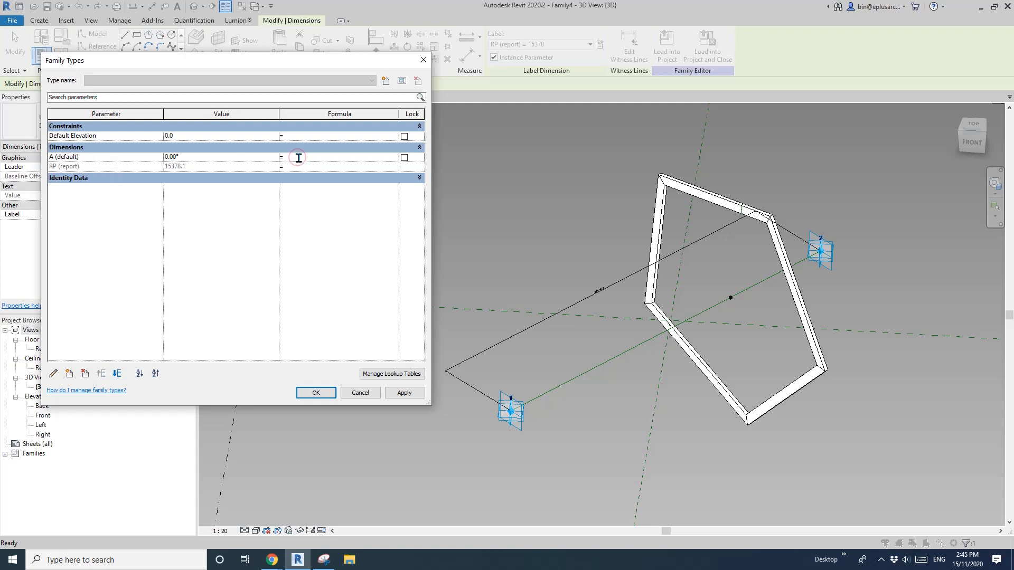
{"action": "type", "text": "RP/"}
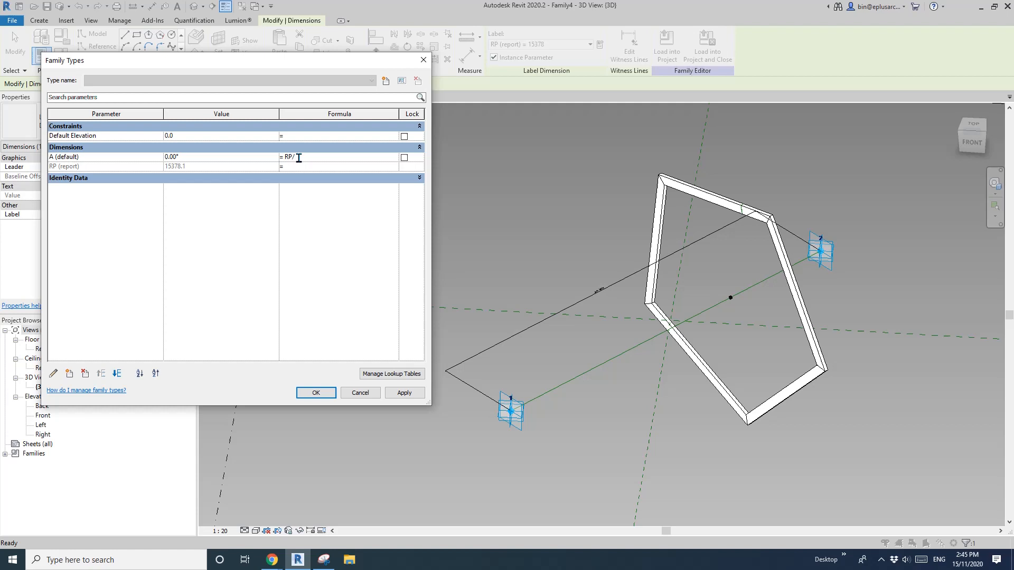
{"action": "type", "text": "2)"}
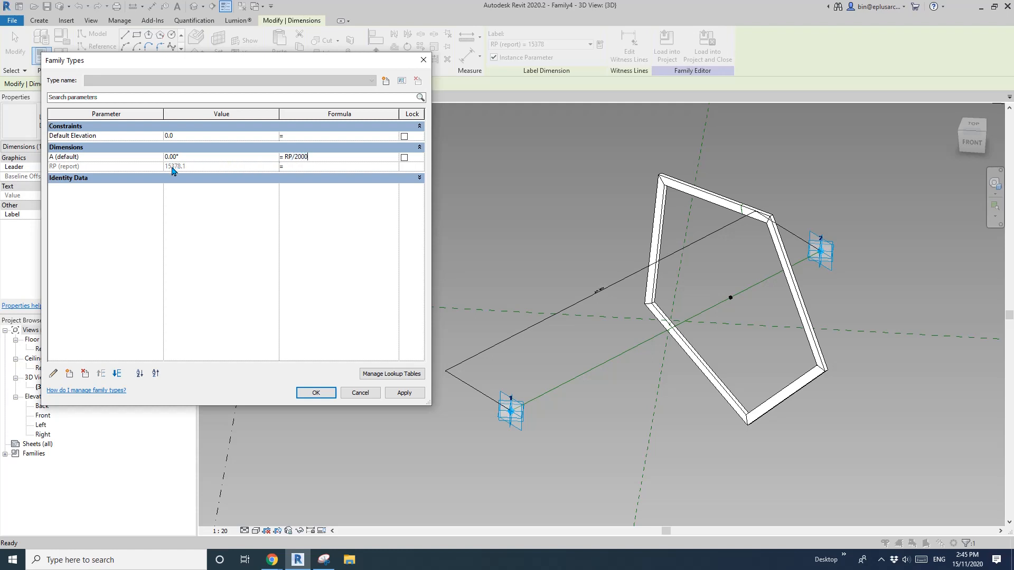
{"action": "mouse_move", "coordinate": [169, 174]}
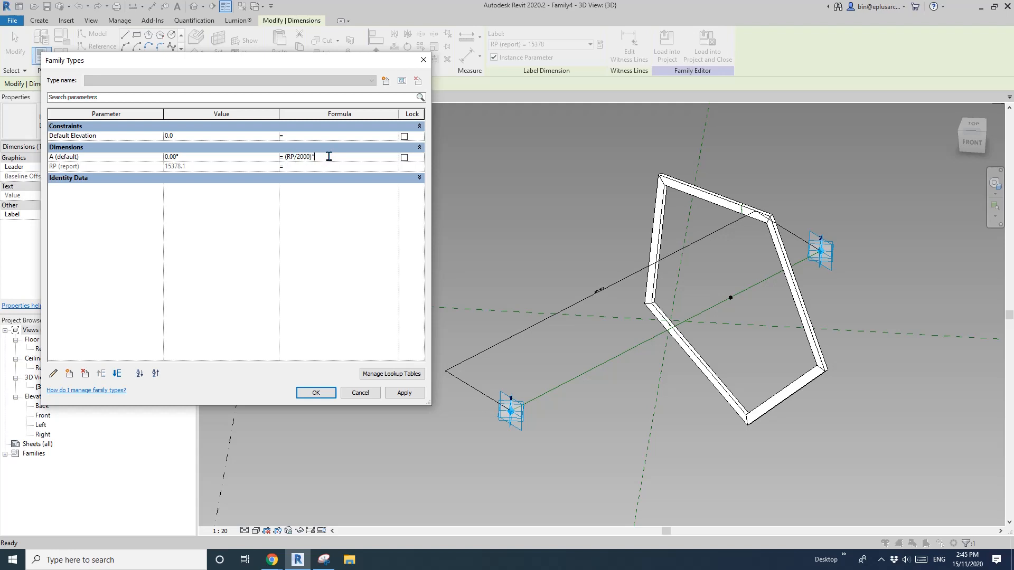
{"action": "type", "text": "5"}
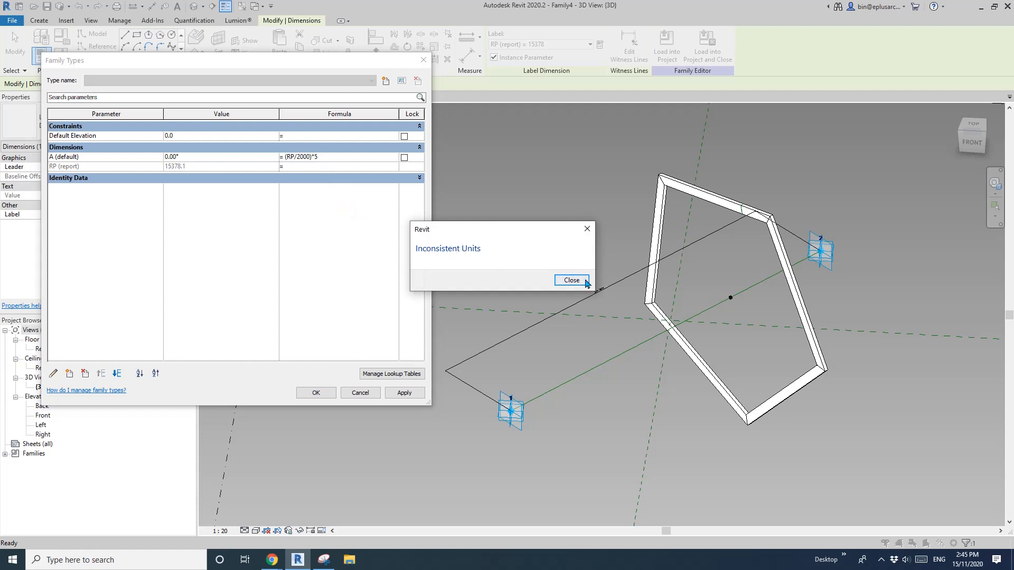
{"action": "left_click", "coordinate": [570, 280]}
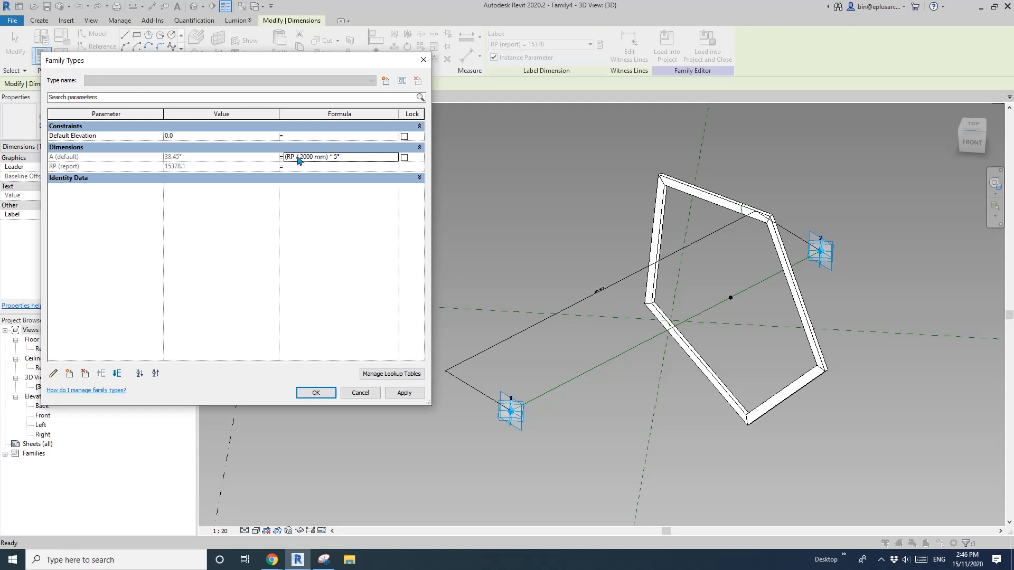
{"action": "left_click", "coordinate": [403, 393]}
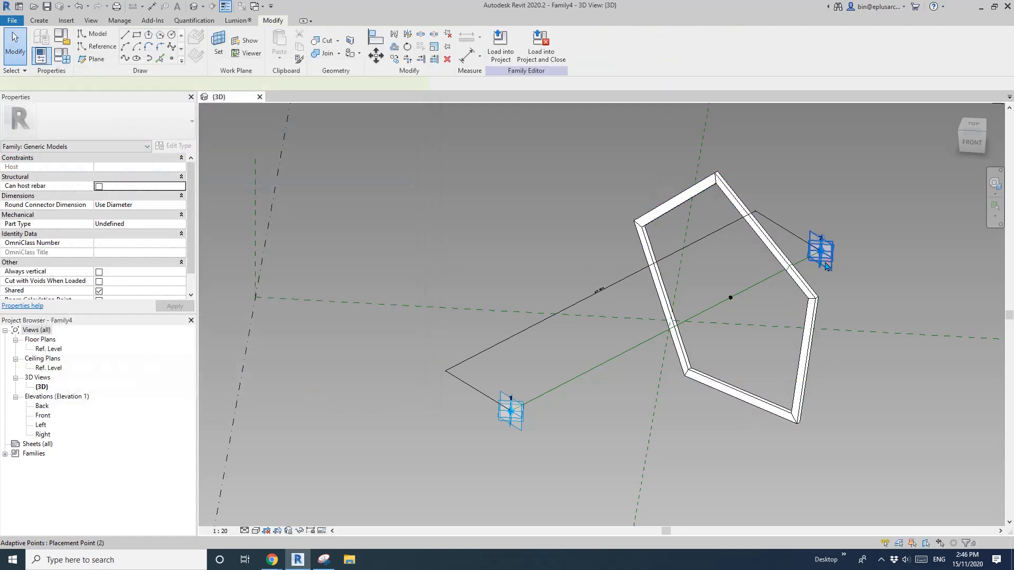
Set the hosting point's Normalized Curve Parameter to 1 and reopen Family Types.
{"action": "left_click", "coordinate": [822, 251]}
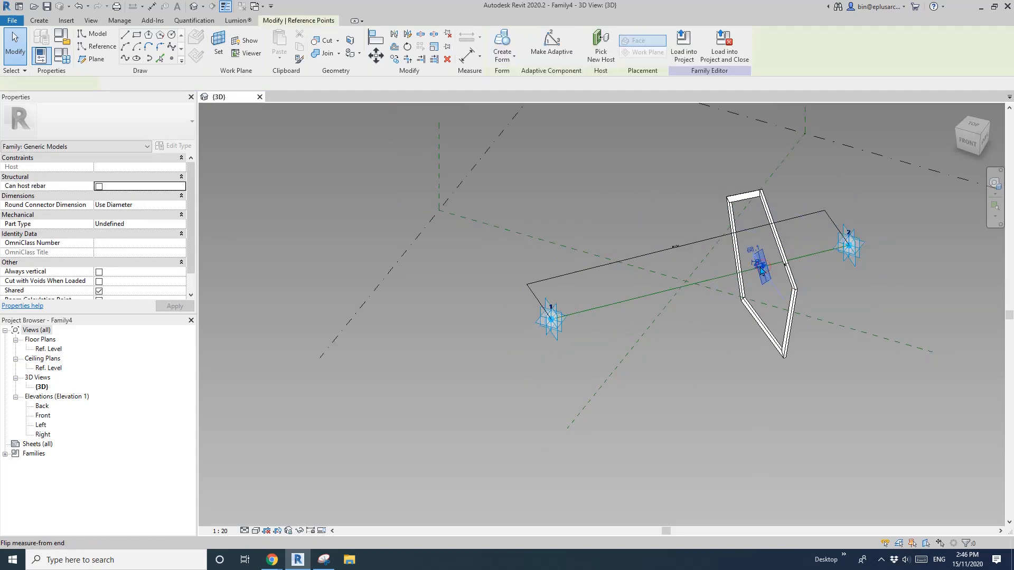
{"action": "left_click", "coordinate": [761, 267]}
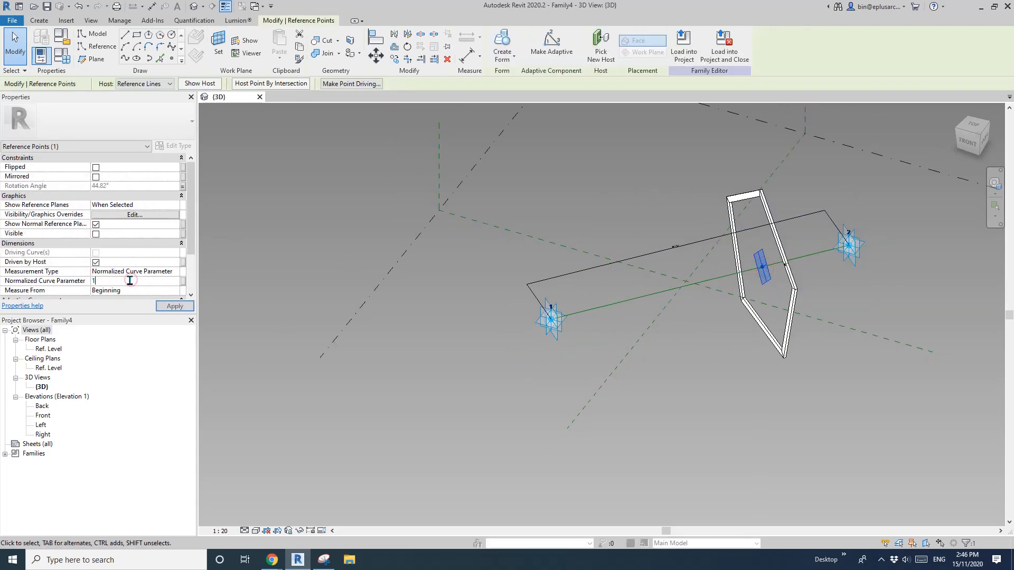
{"action": "left_click", "coordinate": [174, 306]}
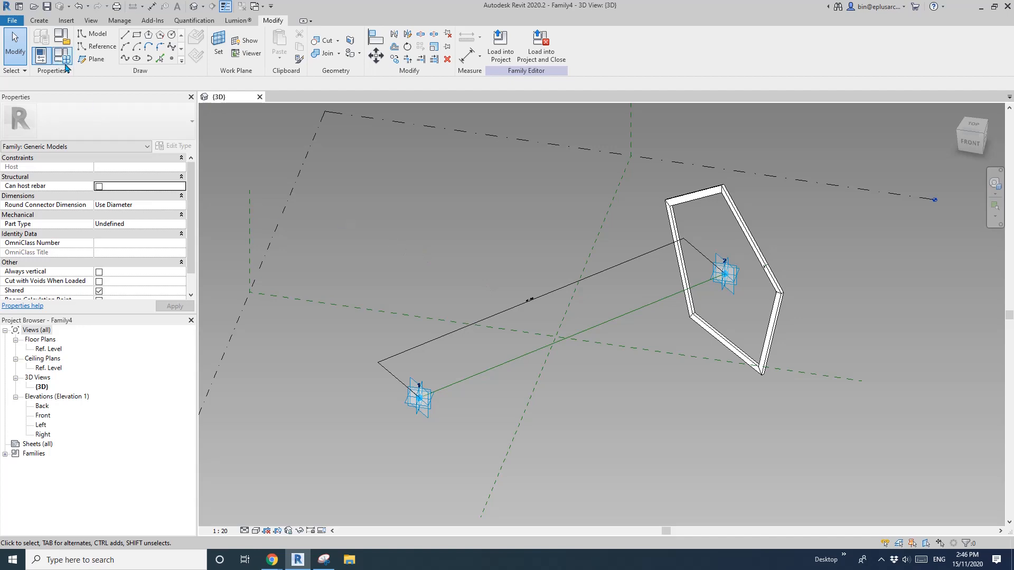
{"action": "left_click", "coordinate": [41, 46]}
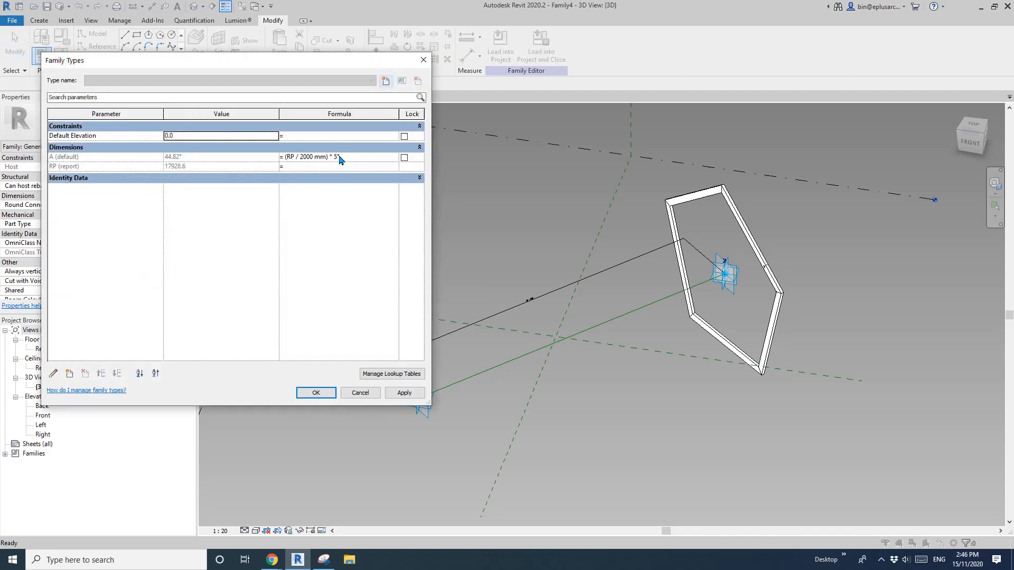
{"action": "mouse_move", "coordinate": [336, 161]}
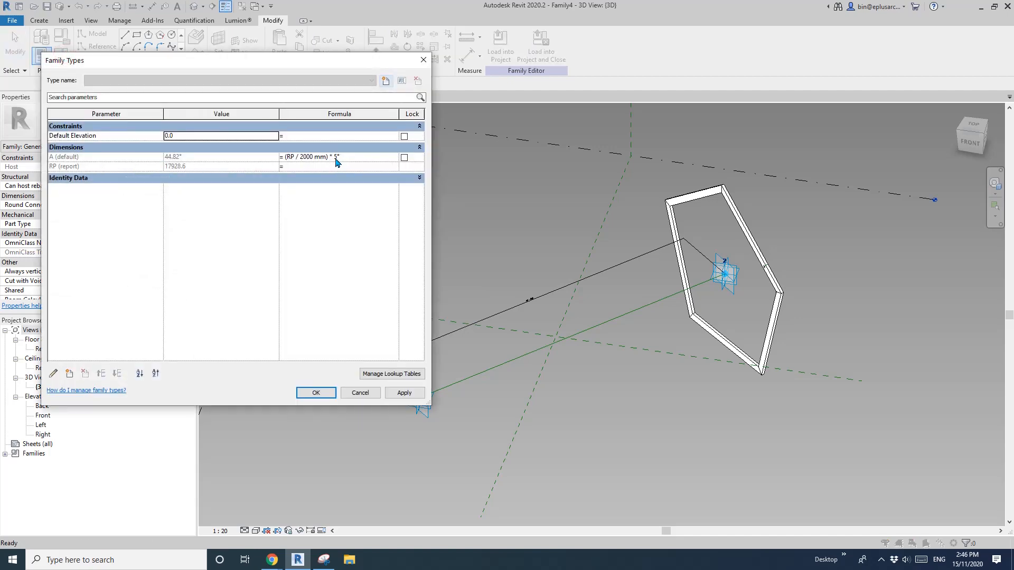
Add angle parameter B and change A's formula to (RP / 2000 mm) * B.
{"action": "left_click", "coordinate": [69, 374]}
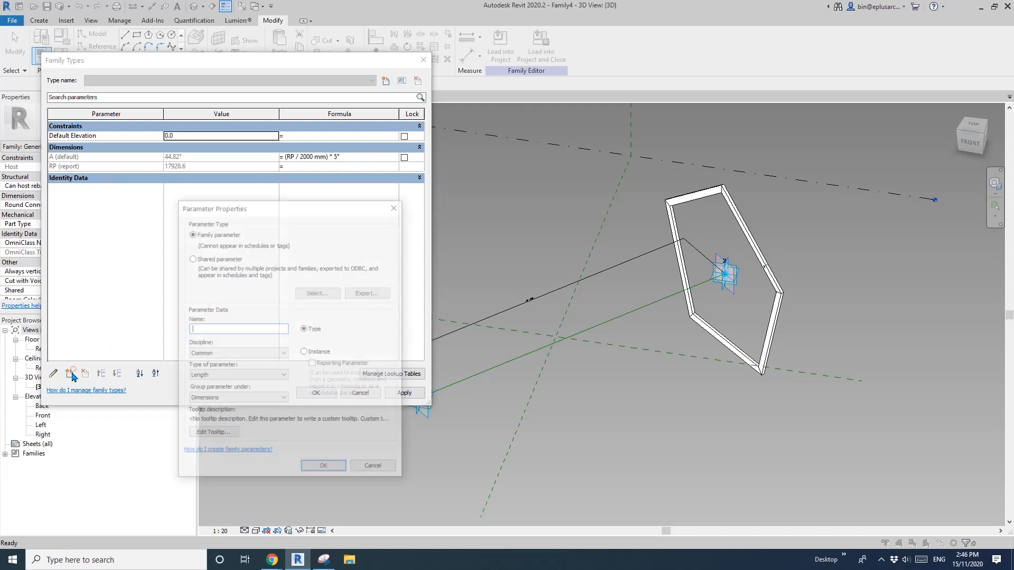
{"action": "type", "text": "B"}
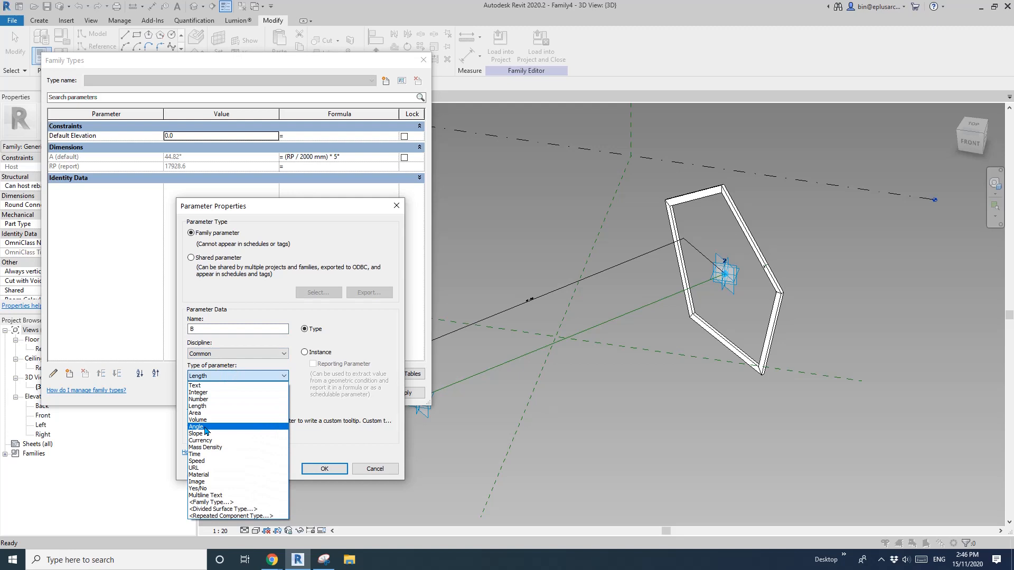
{"action": "left_click", "coordinate": [325, 468]}
{"action": "type", "text": "5"}
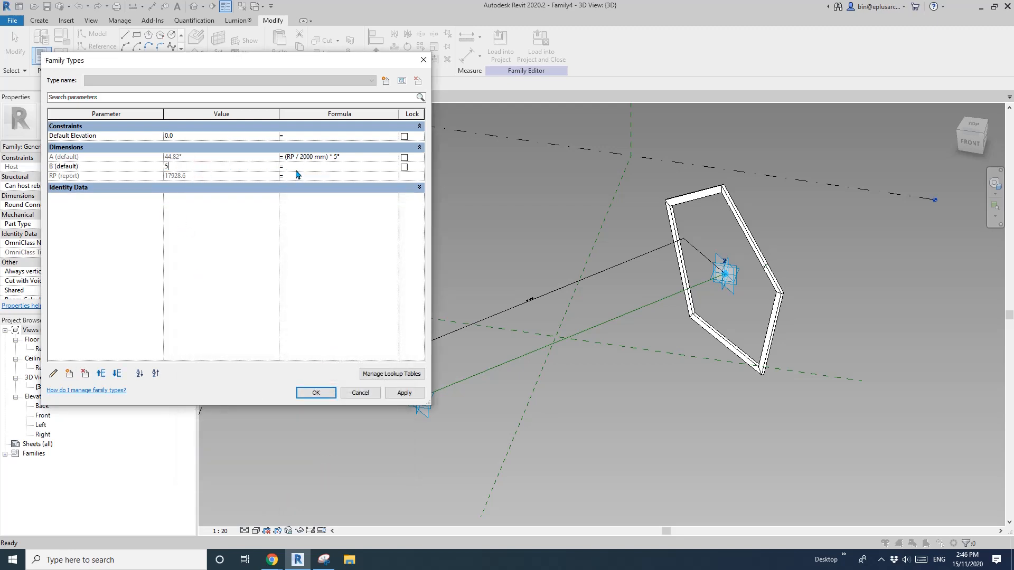
{"action": "left_click", "coordinate": [336, 156]}
{"action": "type", "text": "B"}
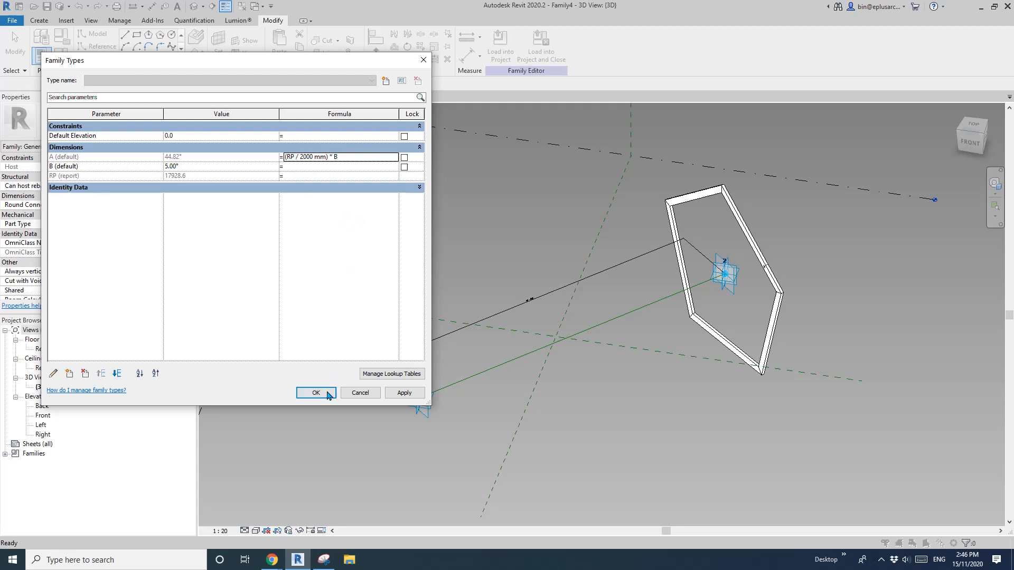
{"action": "left_click", "coordinate": [316, 392]}
{"action": "type", "text": "3"}
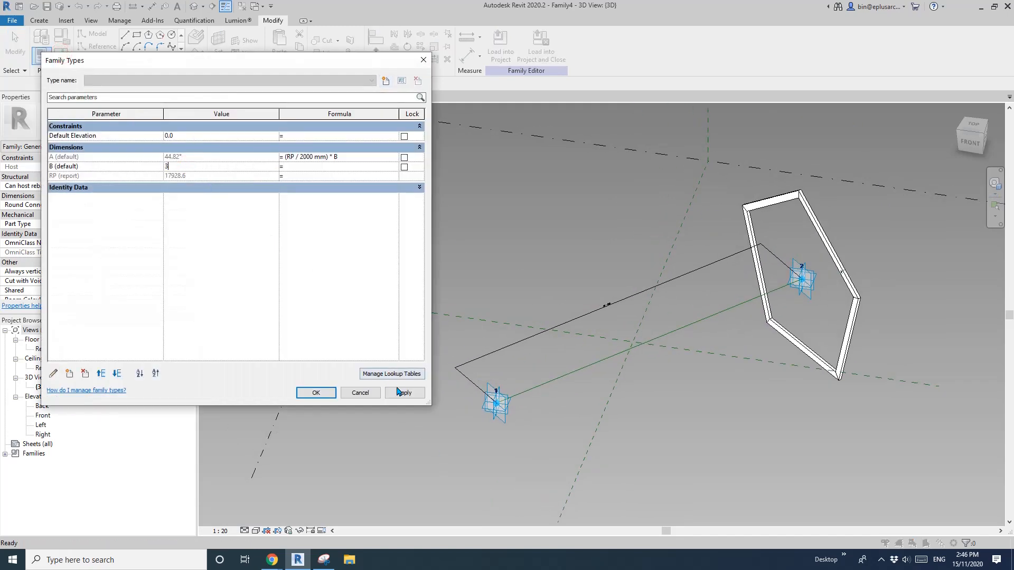
Test the frame's twist with B at 3 and 4.
{"action": "left_click", "coordinate": [404, 392]}
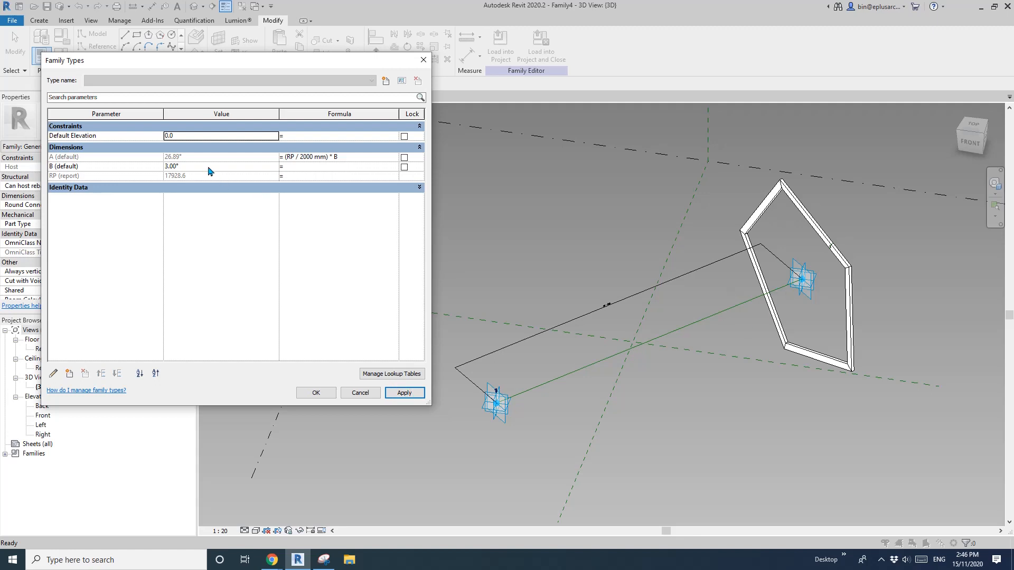
{"action": "left_click", "coordinate": [403, 393]}
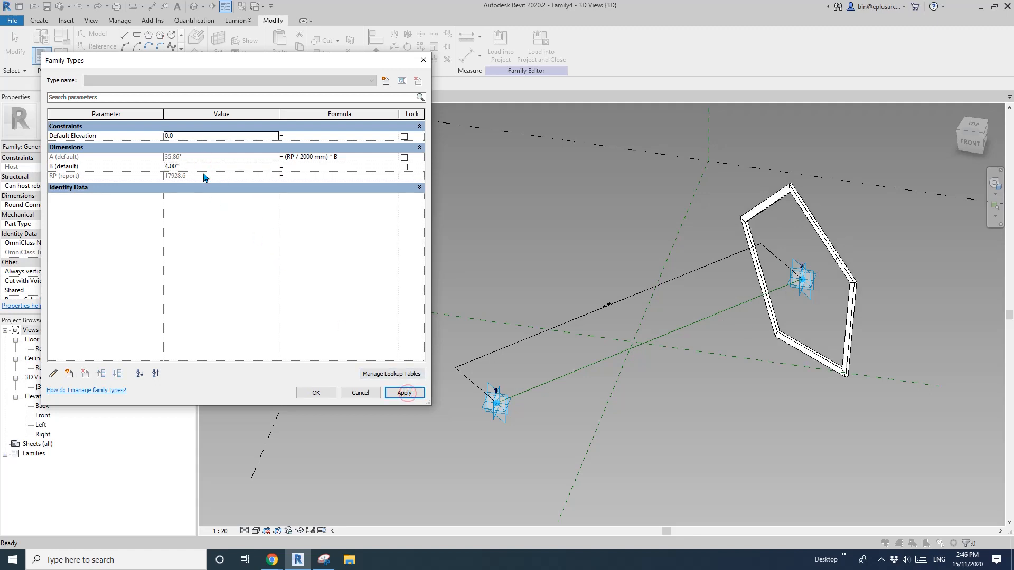
{"action": "left_click", "coordinate": [404, 392]}
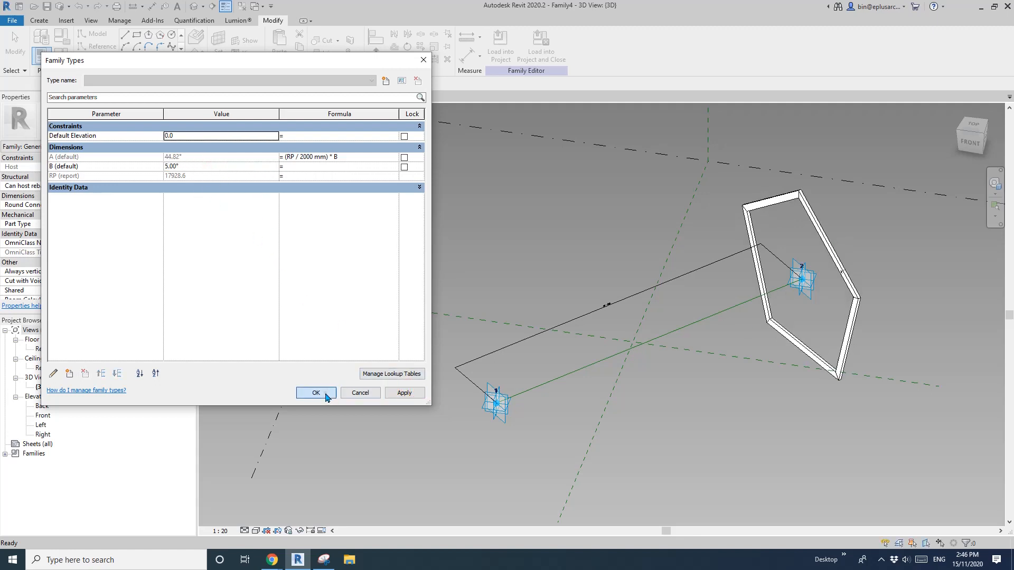
Accept B at 5 and create a new project from the construction template.
{"action": "left_click", "coordinate": [316, 393]}
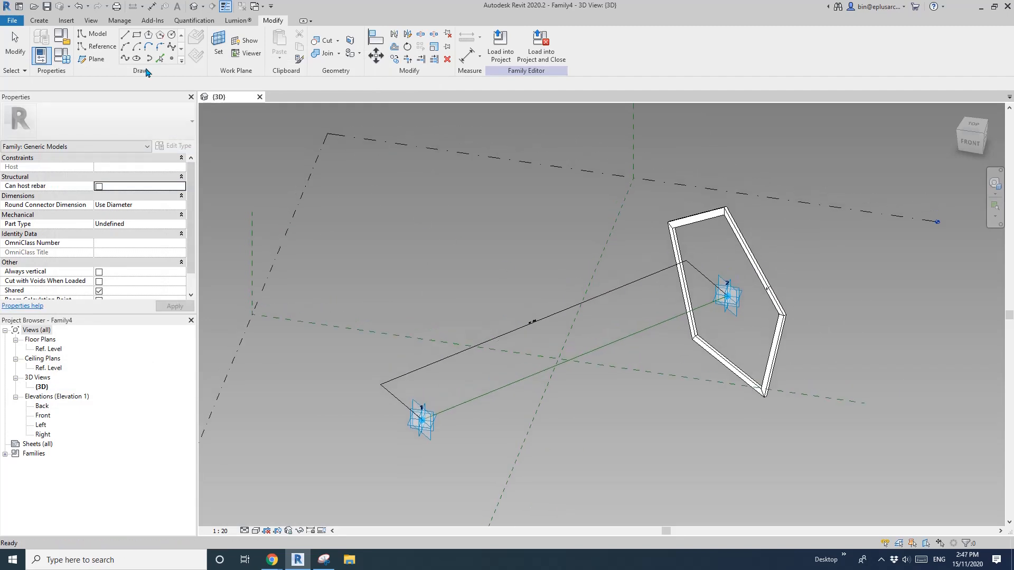
{"action": "left_click", "coordinate": [11, 20]}
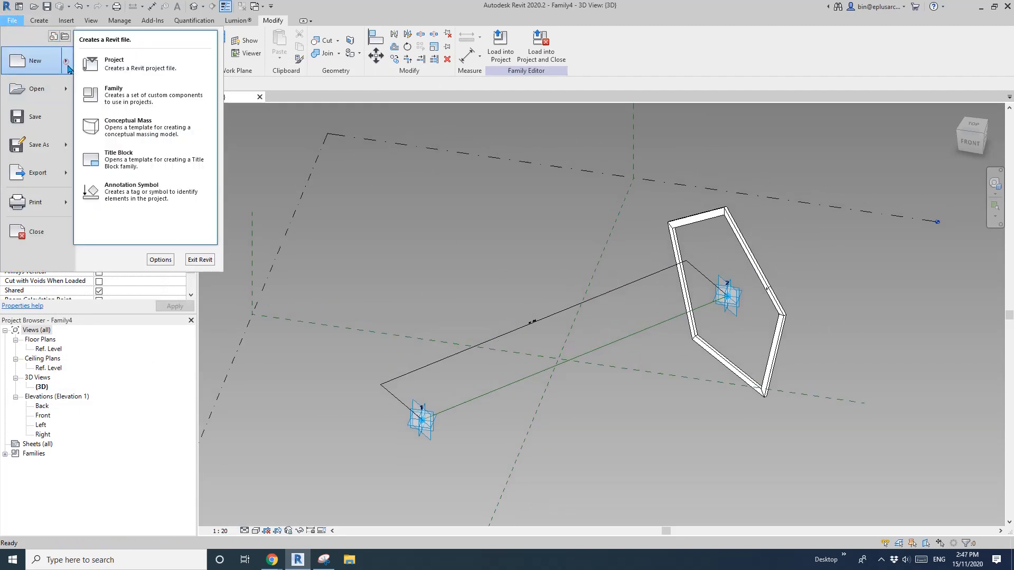
{"action": "left_click", "coordinate": [114, 63]}
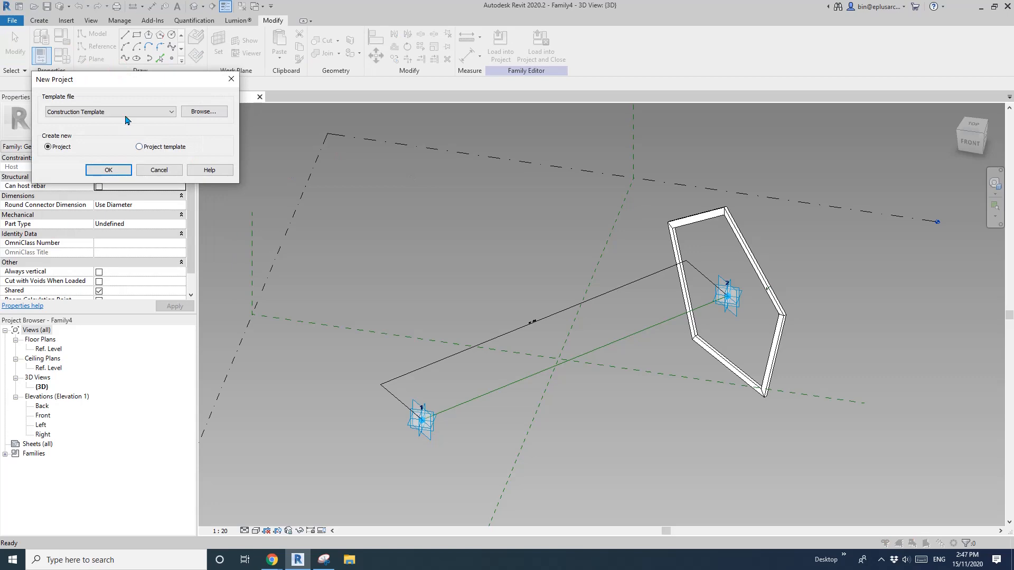
{"action": "left_click", "coordinate": [108, 168]}
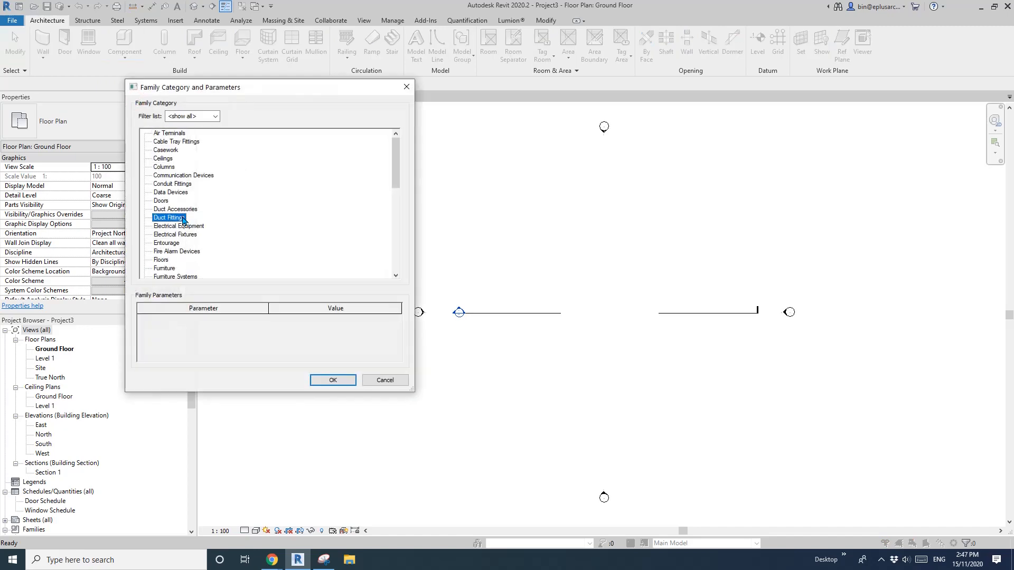
Start an in-place mass, draw a reference line path and divide it into 15 points.
{"action": "left_click", "coordinate": [332, 379]}
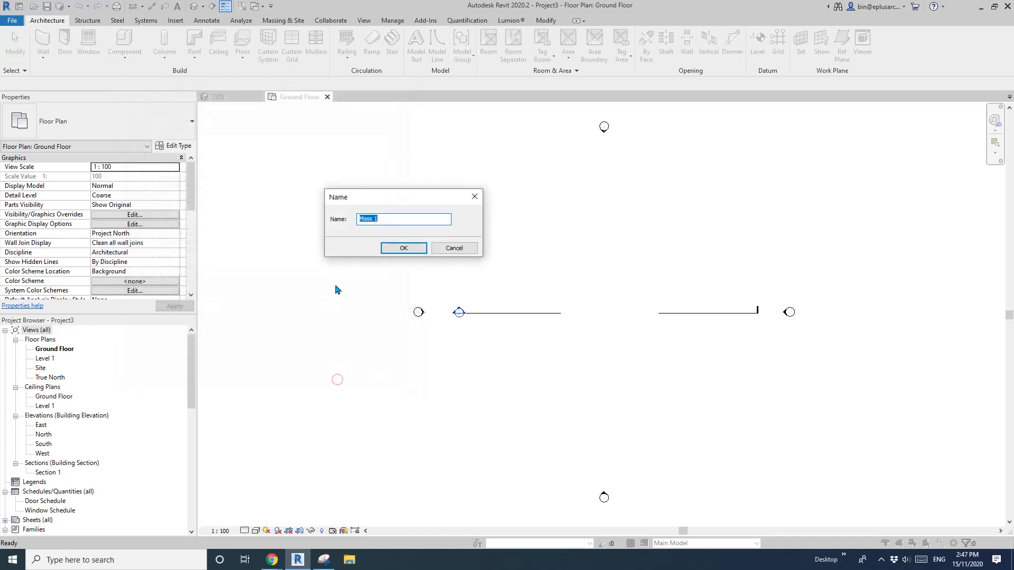
{"action": "left_click", "coordinate": [402, 247]}
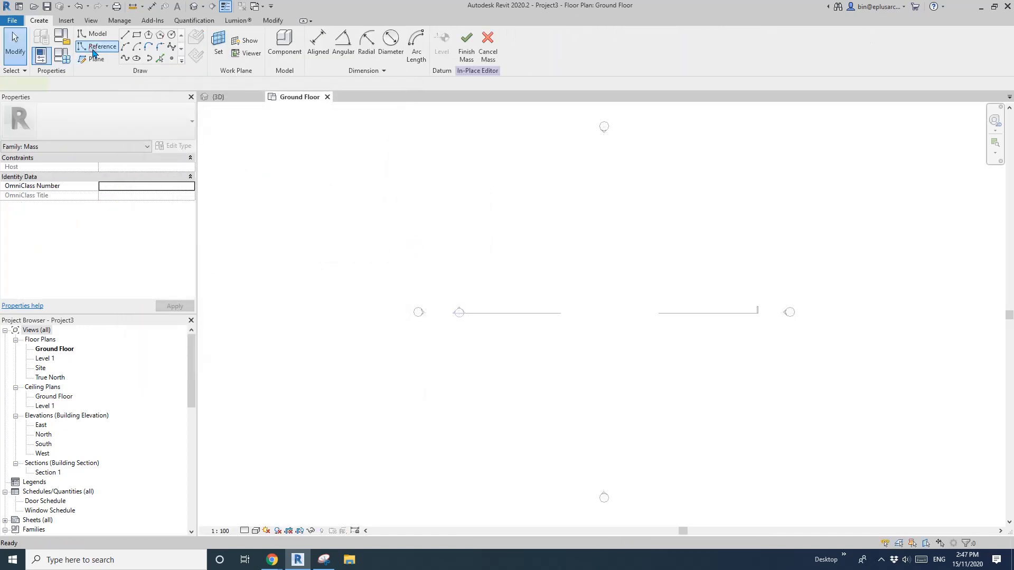
{"action": "left_click", "coordinate": [101, 47]}
{"action": "type", "text": "15"}
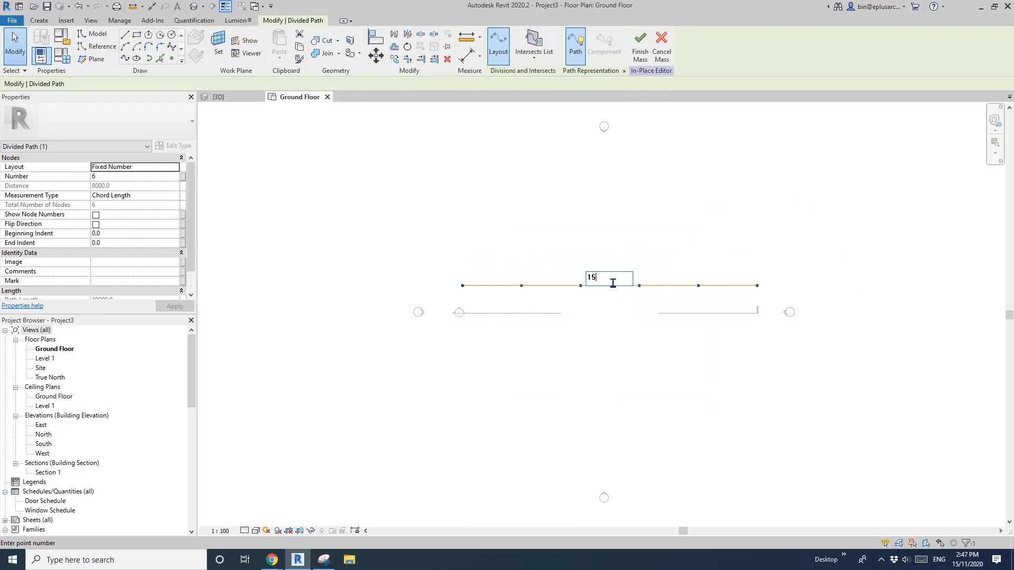
{"action": "key", "text": "Return"}
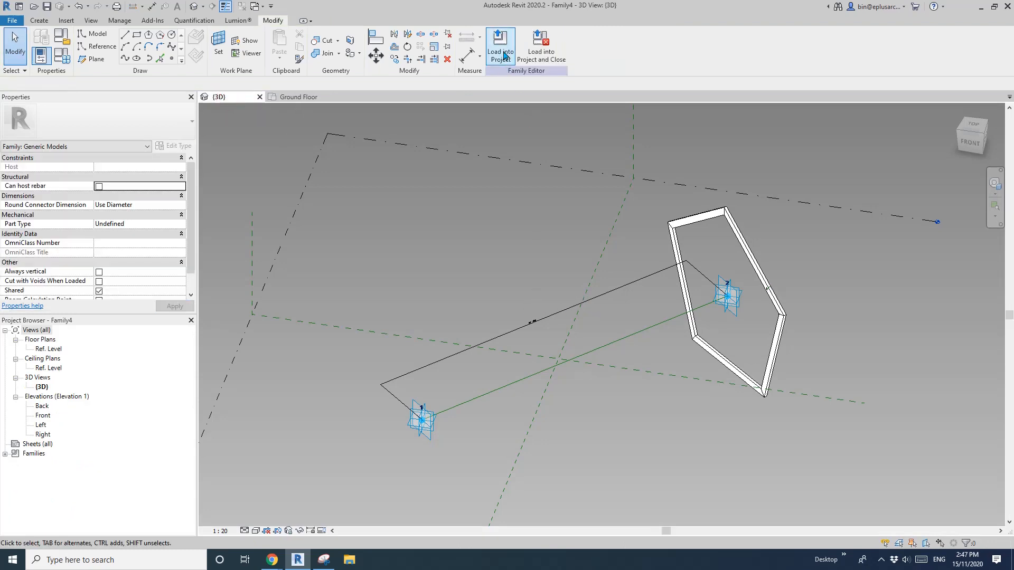
Load the pentagon frame family and repeat it along the divided path's points.
{"action": "left_click", "coordinate": [498, 46]}
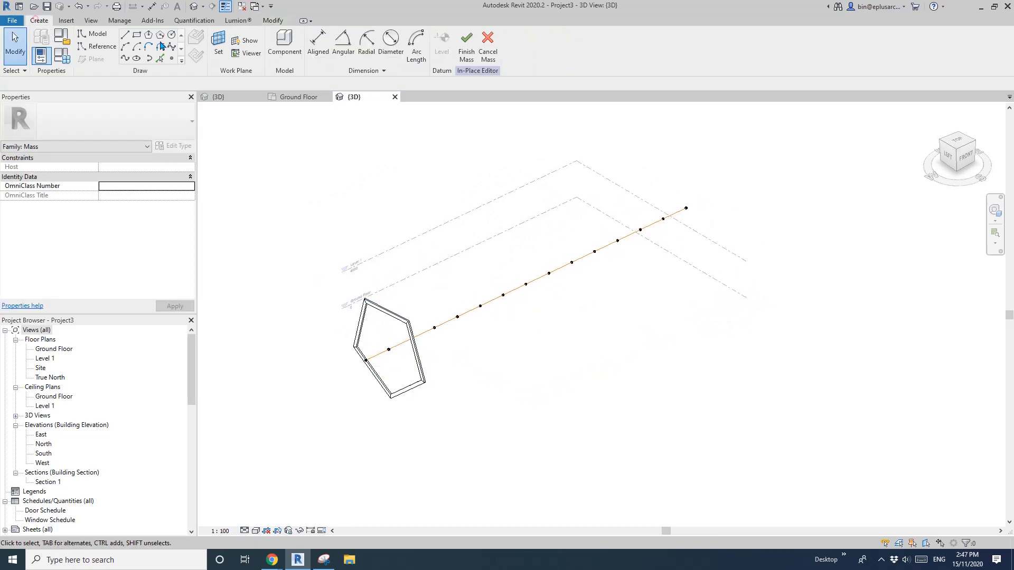
{"action": "left_click", "coordinate": [284, 46]}
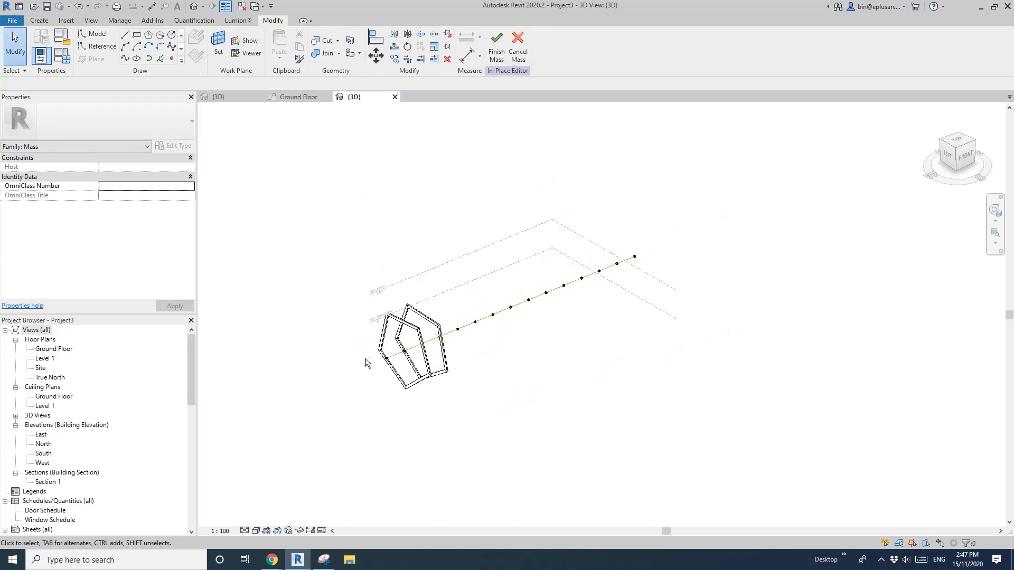
{"action": "left_click", "coordinate": [417, 353]}
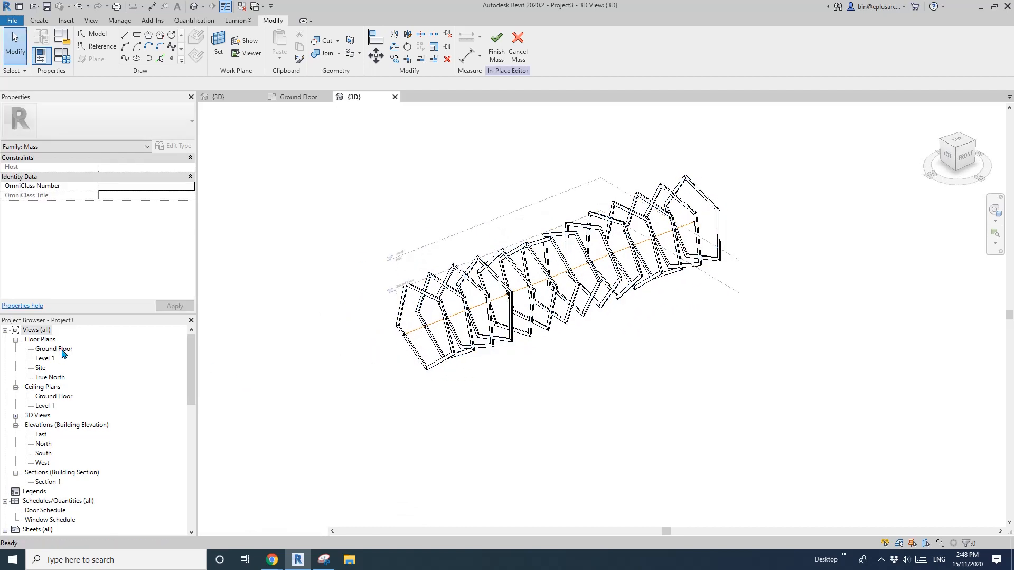
Finish the tunnel mass from the Ground Floor plan.
{"action": "double_click", "coordinate": [54, 349]}
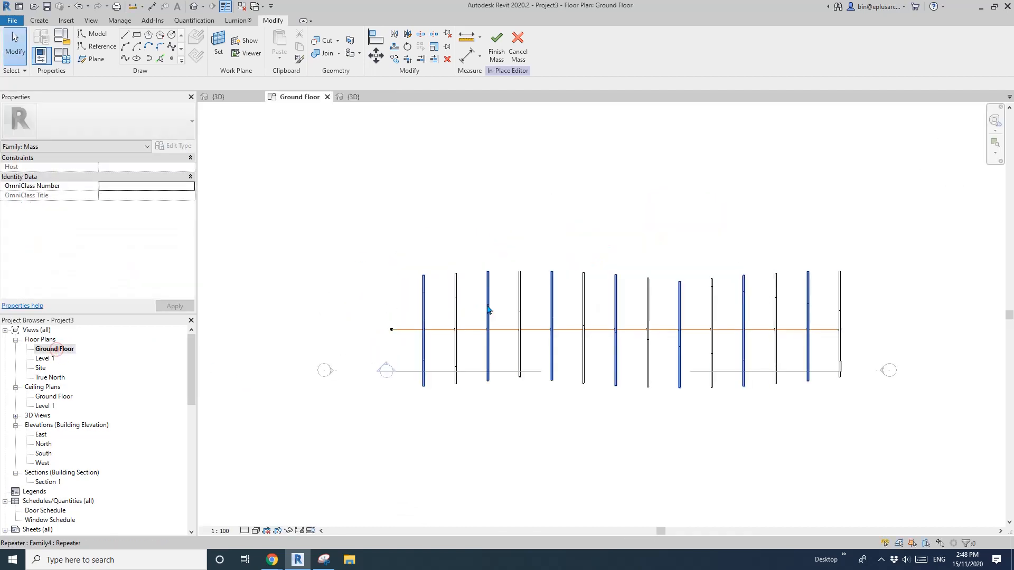
{"action": "left_click", "coordinate": [495, 43]}
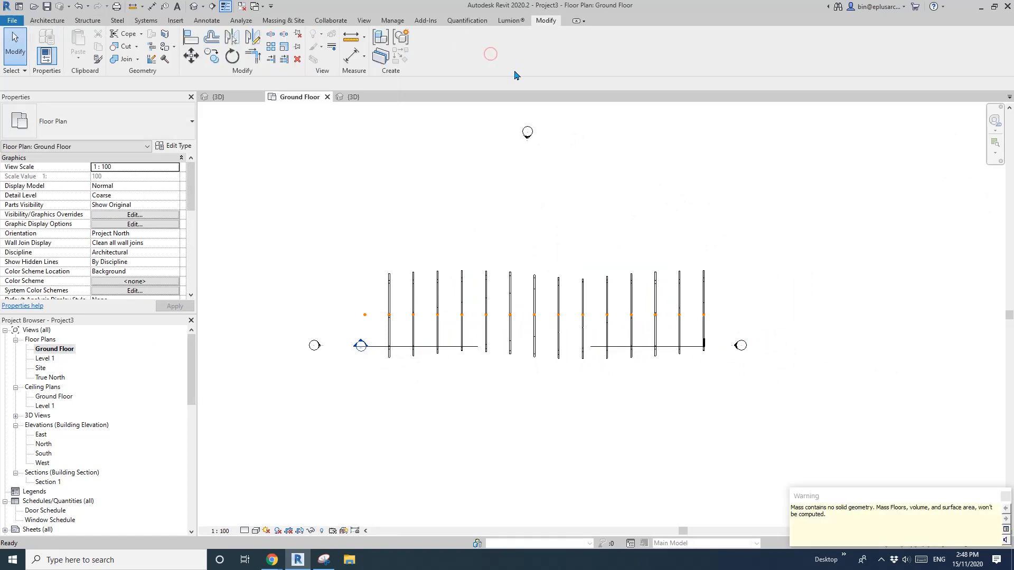
Add an architectural floor slab under the tunnel and place a perspective camera looking through it.
{"action": "left_click", "coordinate": [47, 20]}
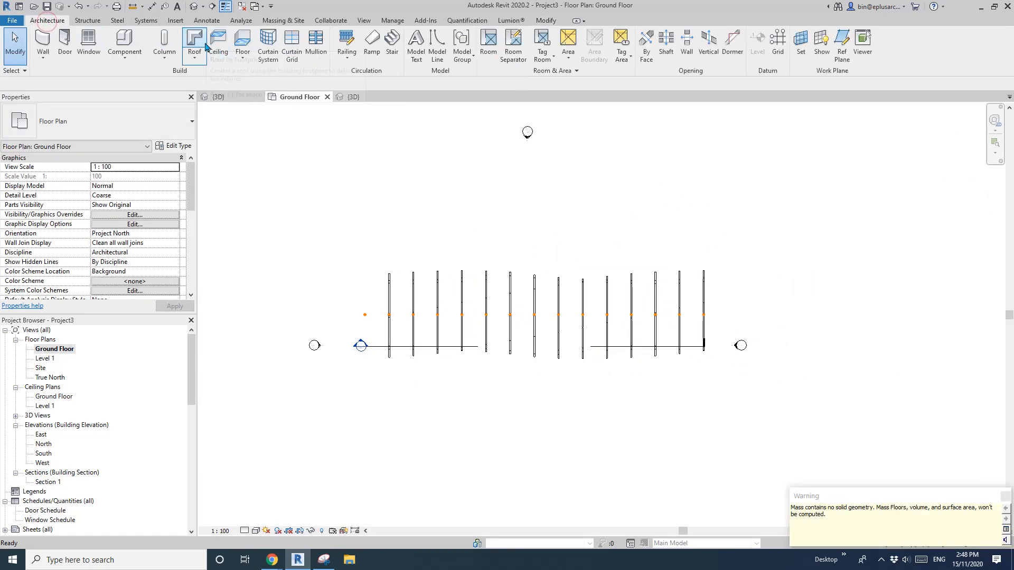
{"action": "left_click", "coordinate": [243, 47]}
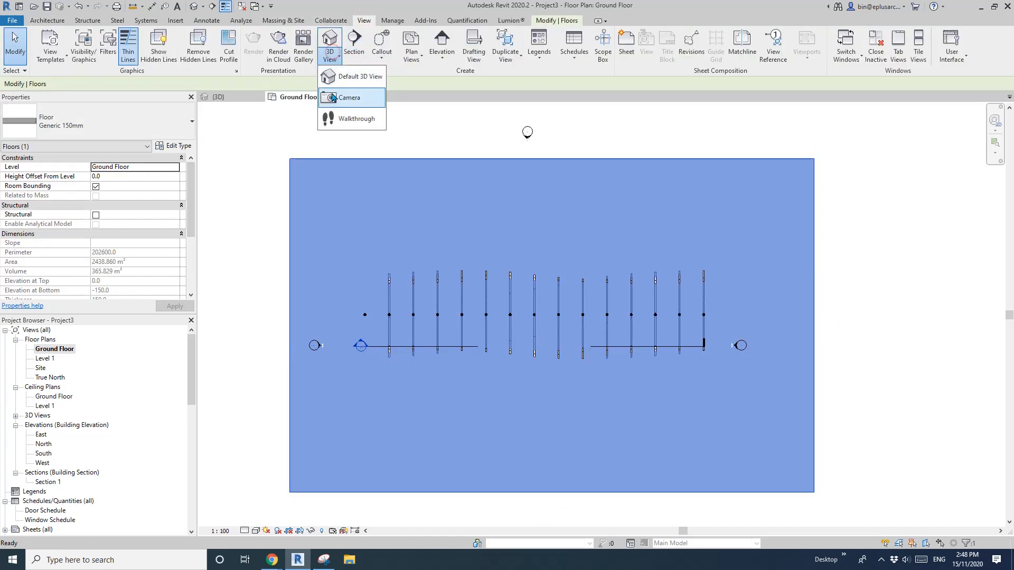
{"action": "left_click", "coordinate": [351, 97]}
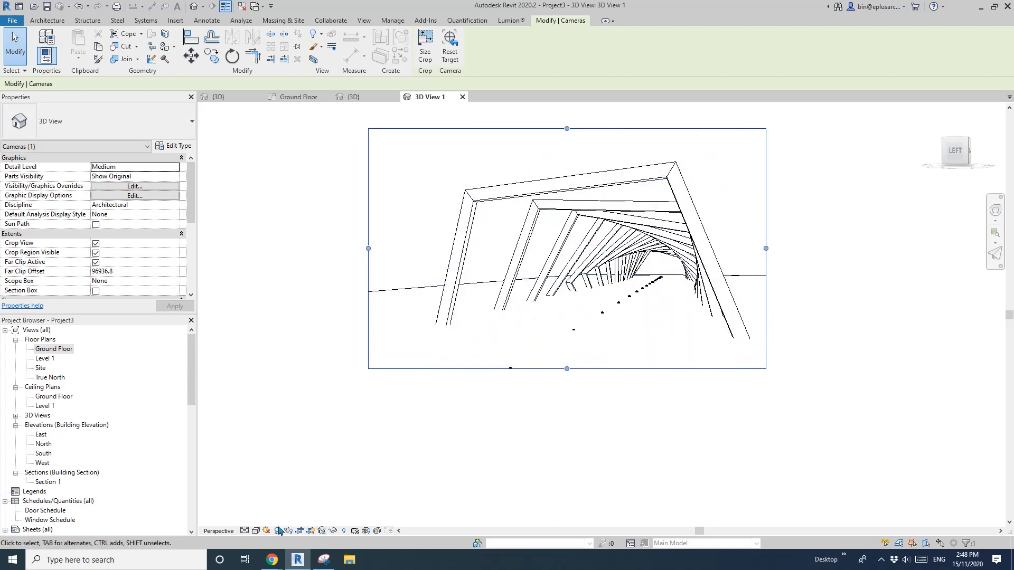
In Graphic Display Options enable smooth lines, 0.5 pen silhouettes, ambient shadows and sketchy lines with jitter 2, extension 6.
{"action": "left_click", "coordinate": [134, 195]}
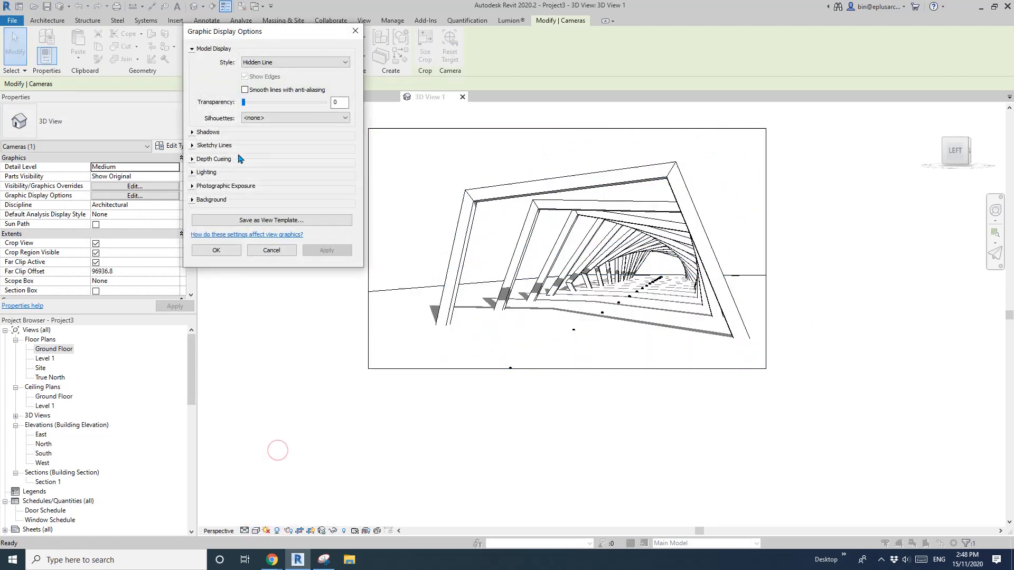
{"action": "left_click", "coordinate": [344, 117]}
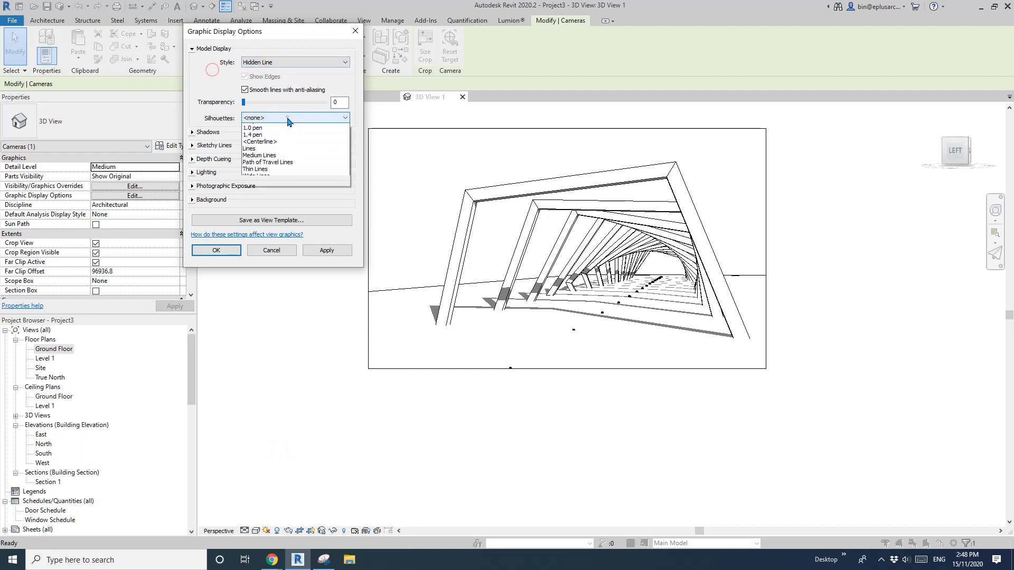
{"action": "left_click", "coordinate": [259, 117]}
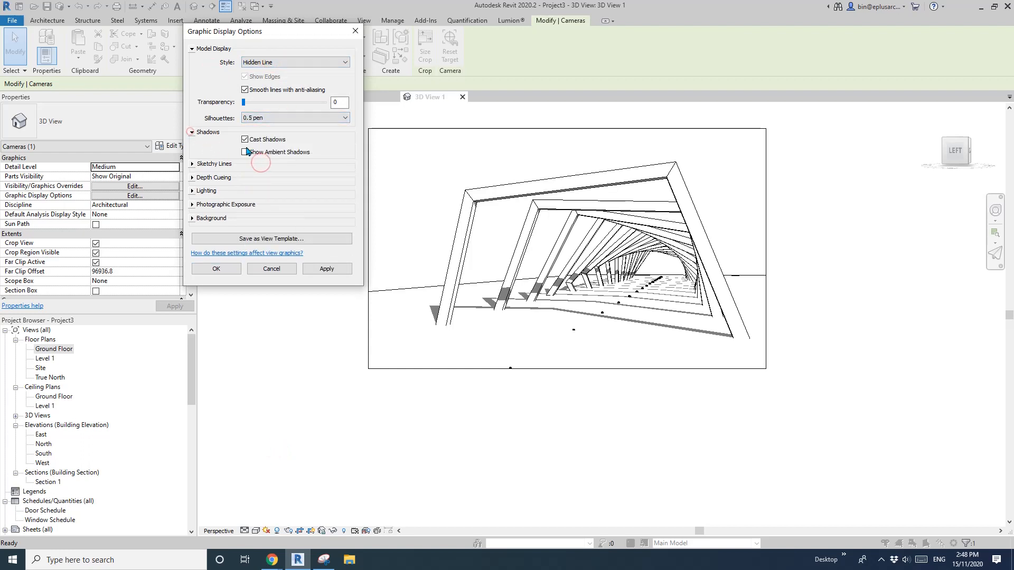
{"action": "left_click", "coordinate": [212, 164]}
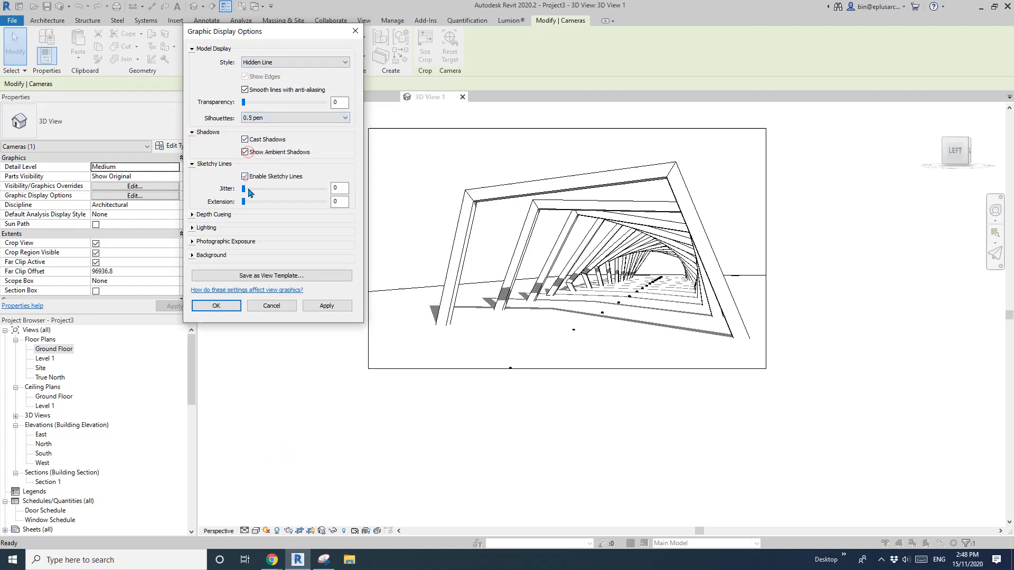
{"action": "left_click", "coordinate": [206, 228]}
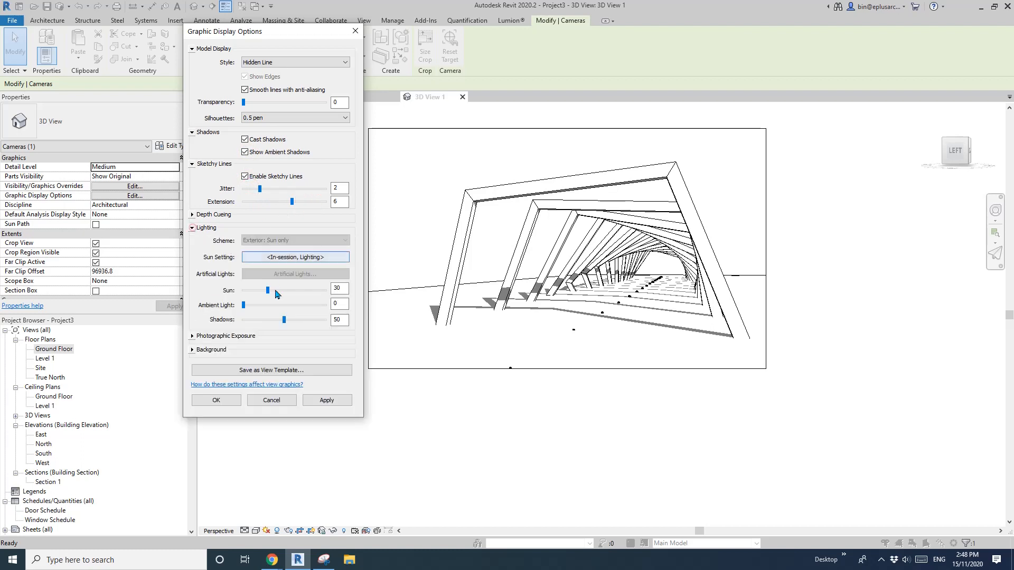
Set shadow intensity 10, a gradient background with teal ground colour, and apply the display settings.
{"action": "left_click", "coordinate": [209, 349]}
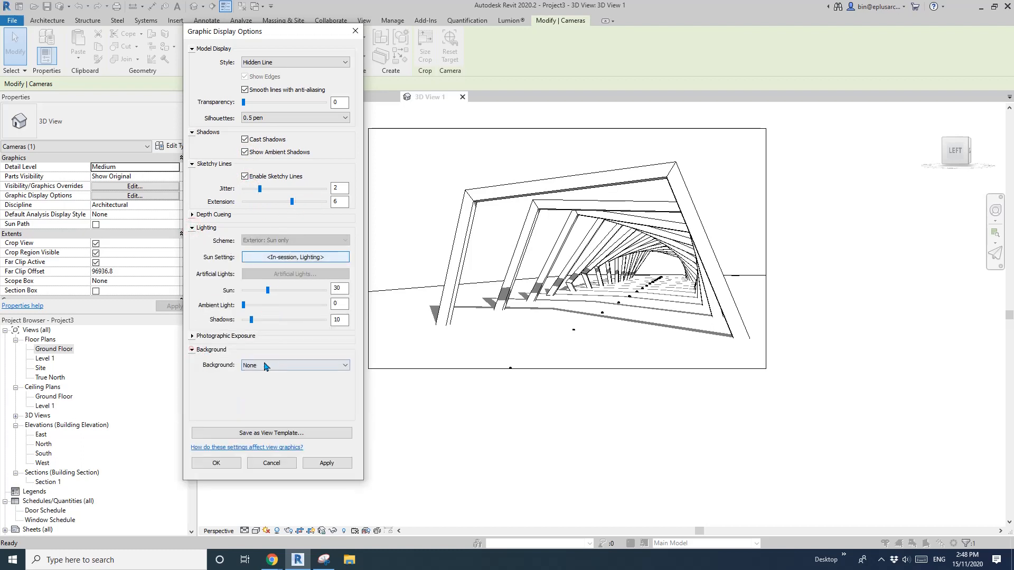
{"action": "left_click", "coordinate": [293, 365]}
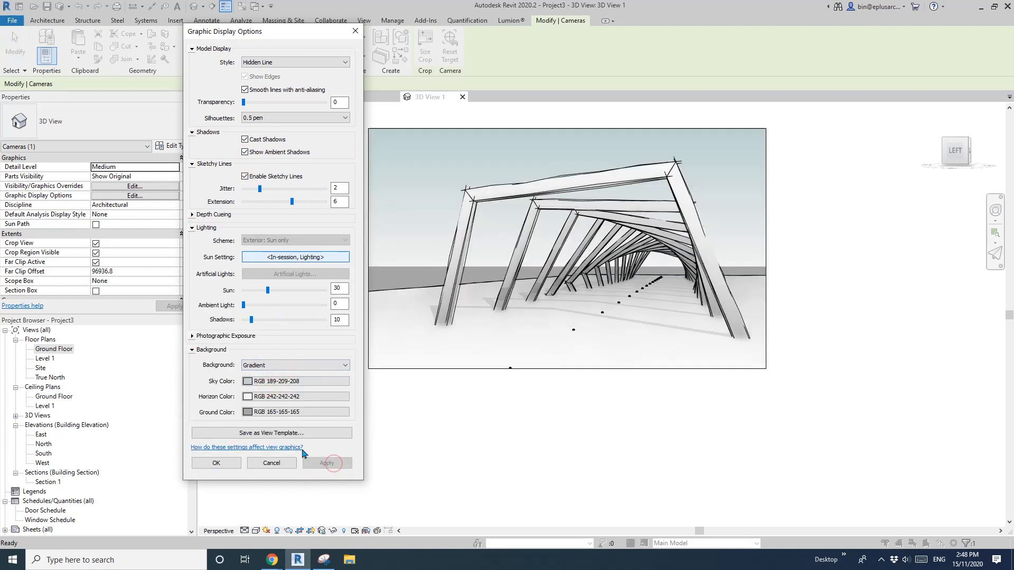
{"action": "left_click", "coordinate": [247, 381]}
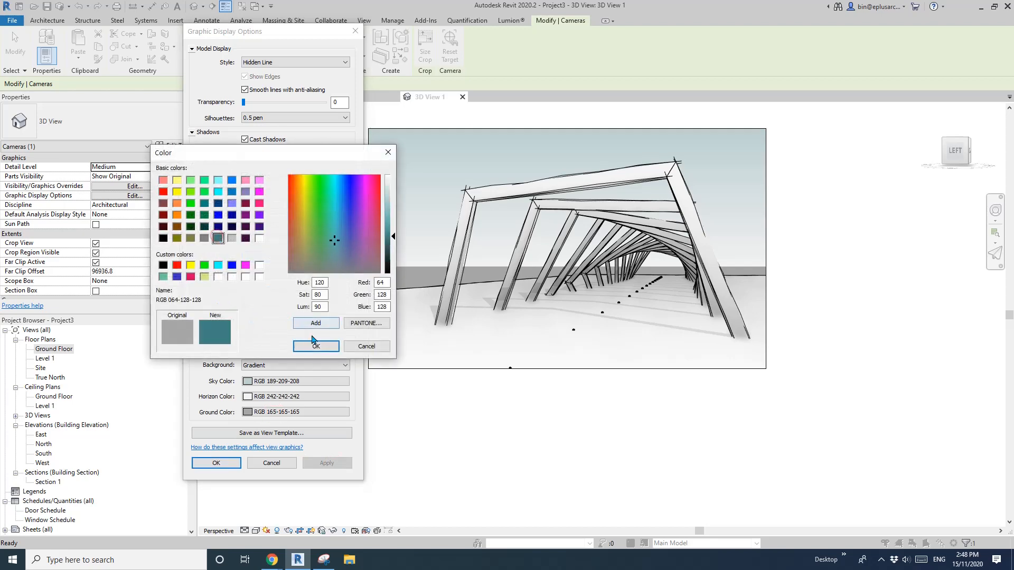
{"action": "left_click", "coordinate": [315, 346]}
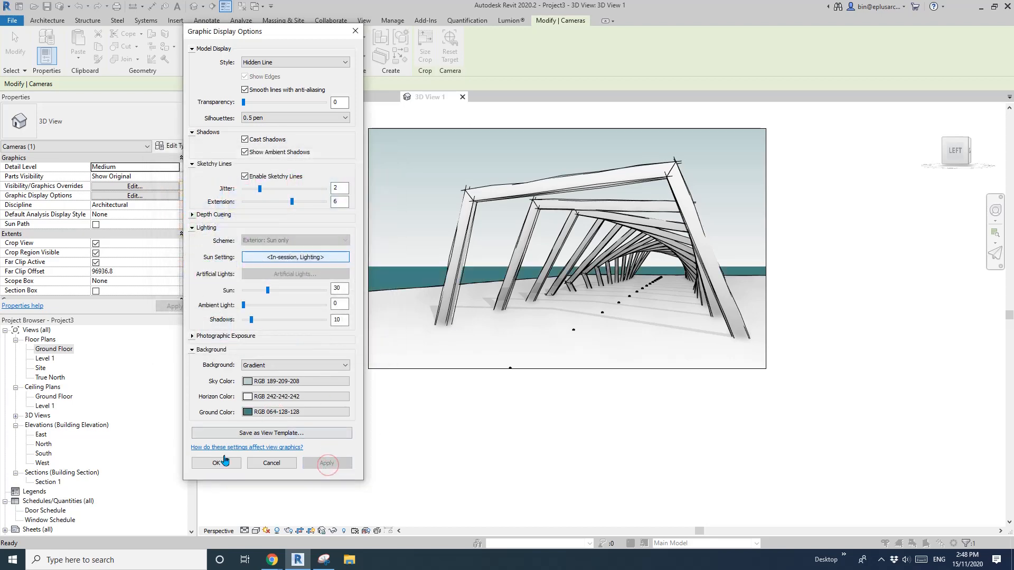
{"action": "left_click", "coordinate": [215, 463]}
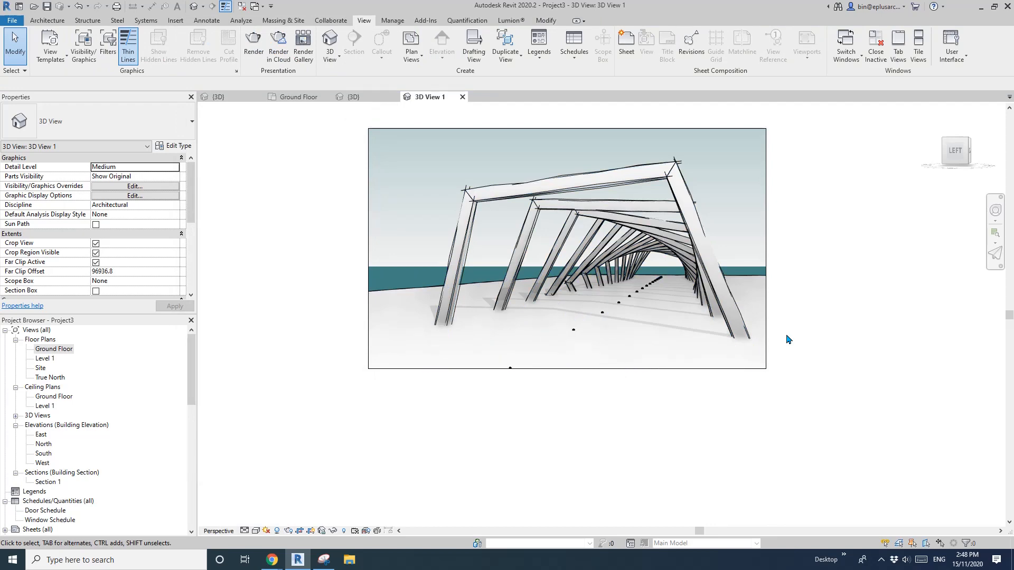
Edit the tunnel mass in place and change rotation parameter B on the repeated pentagon frames to 4.
{"action": "left_click", "coordinate": [608, 281]}
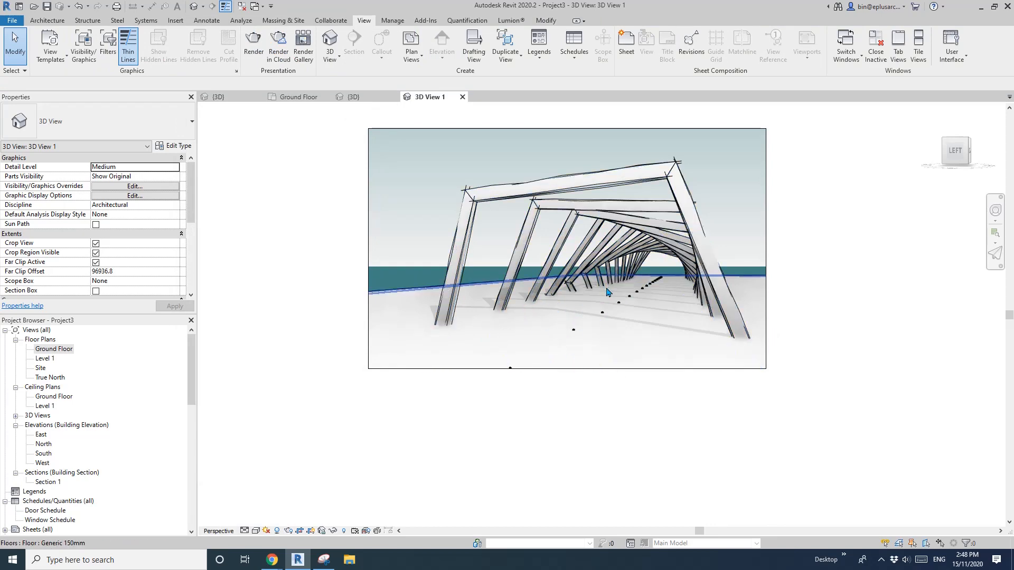
{"action": "left_click", "coordinate": [627, 177]}
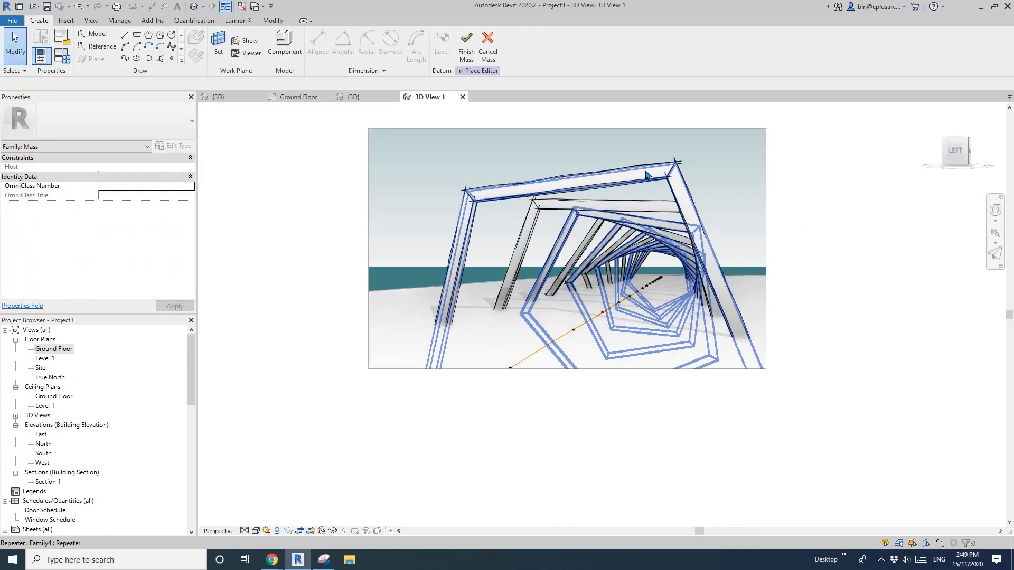
{"action": "left_click", "coordinate": [646, 174]}
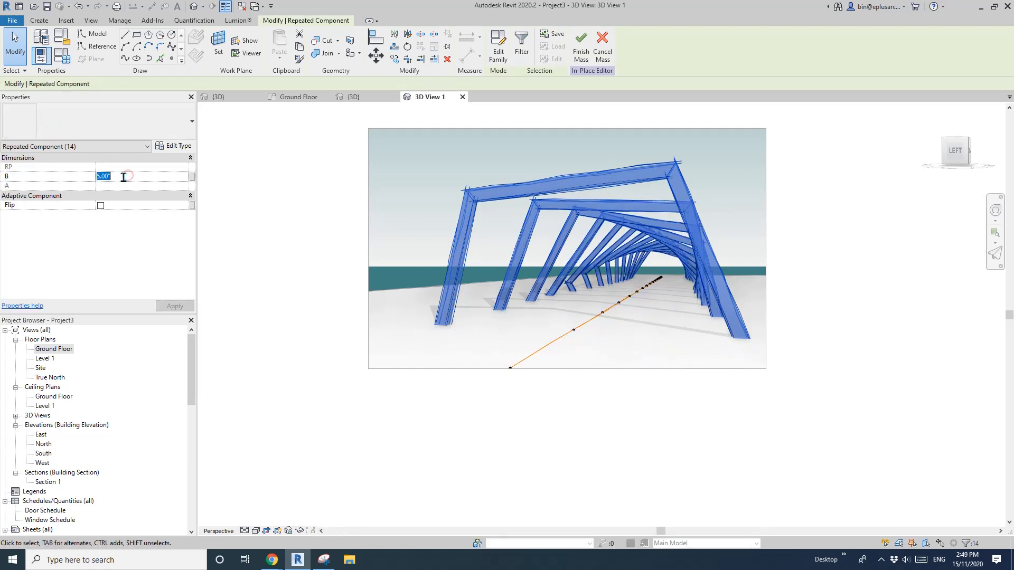
{"action": "type", "text": "4"}
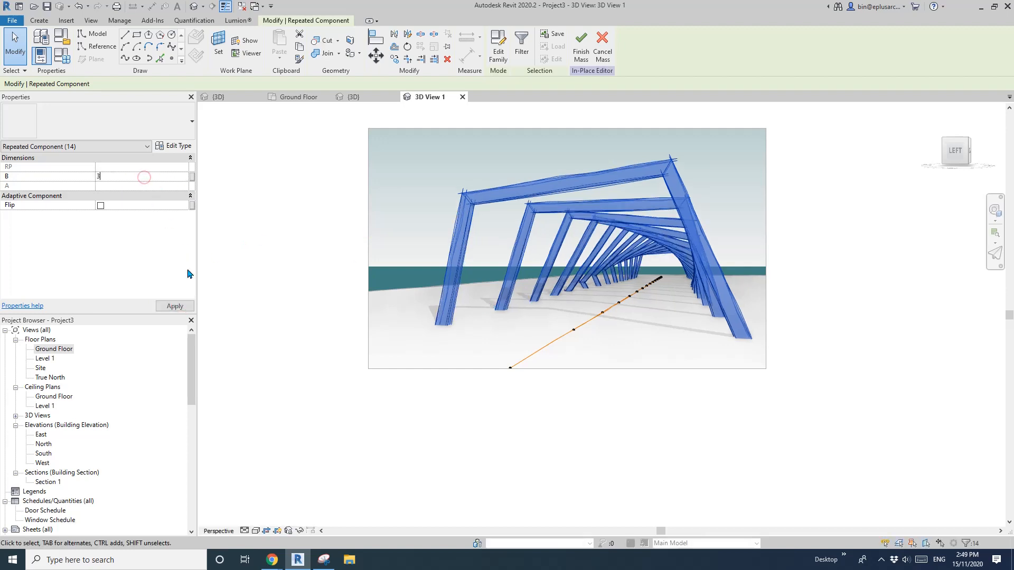
{"action": "key", "text": "Return"}
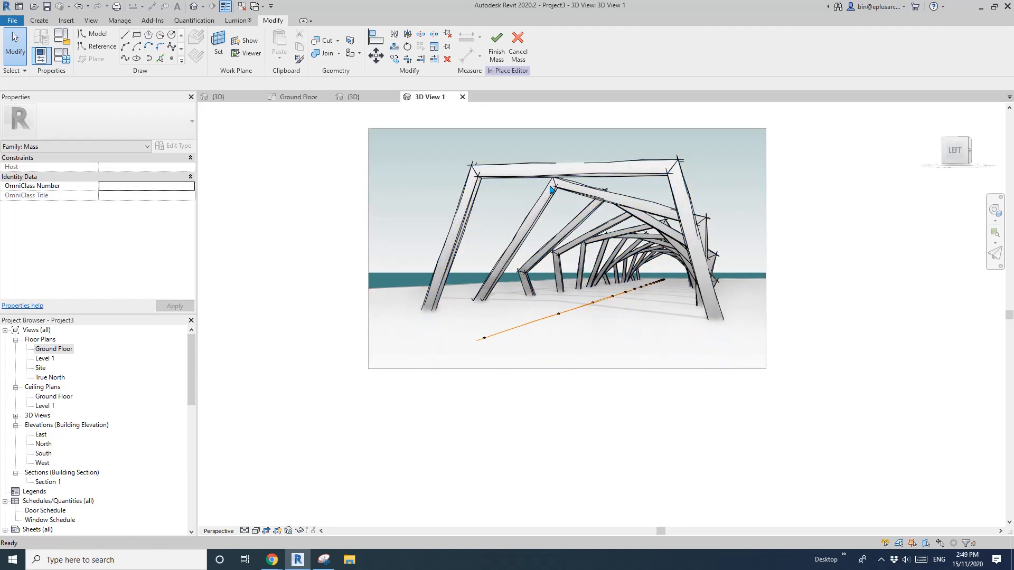
Check the repeater's angle B at 10°, deselect, and finish the in-place mass edit.
{"action": "left_click", "coordinate": [551, 189]}
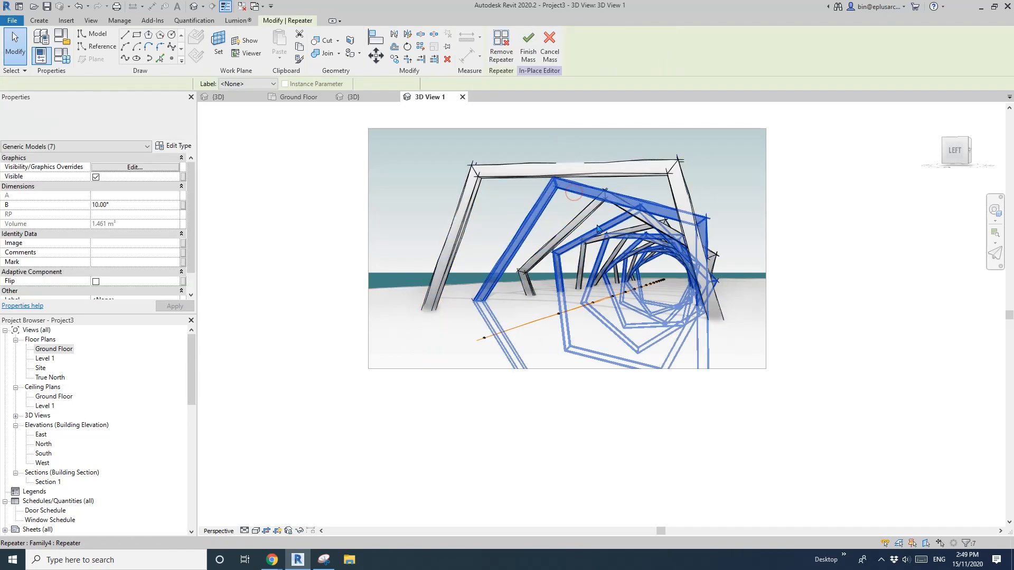
{"action": "left_click", "coordinate": [608, 226]}
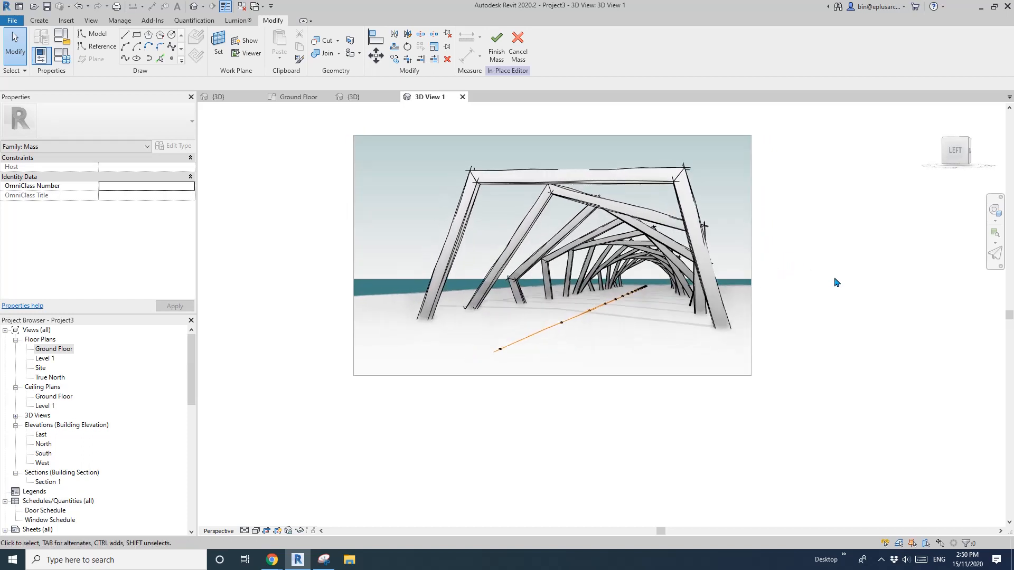
{"action": "left_click", "coordinate": [496, 45]}
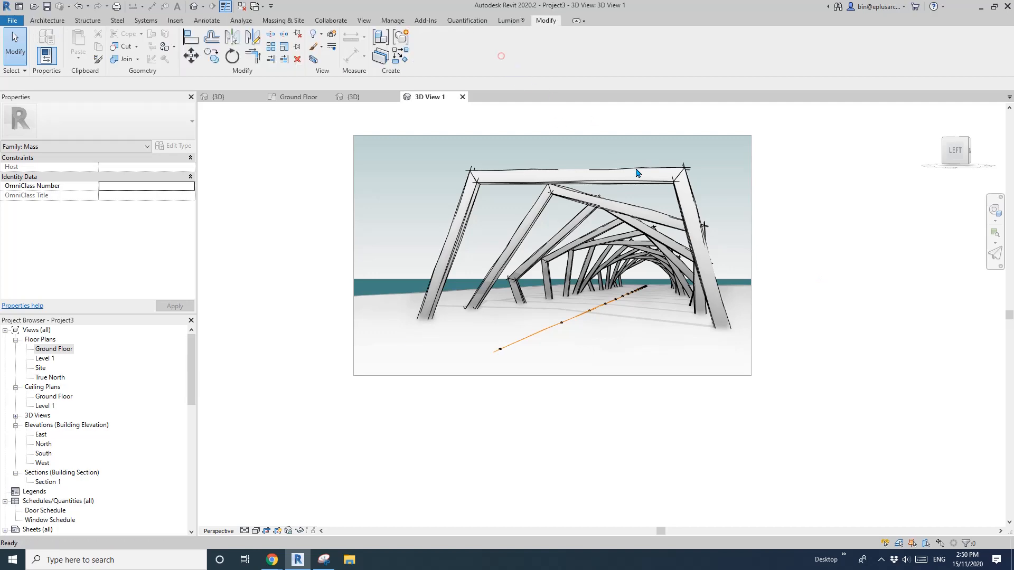